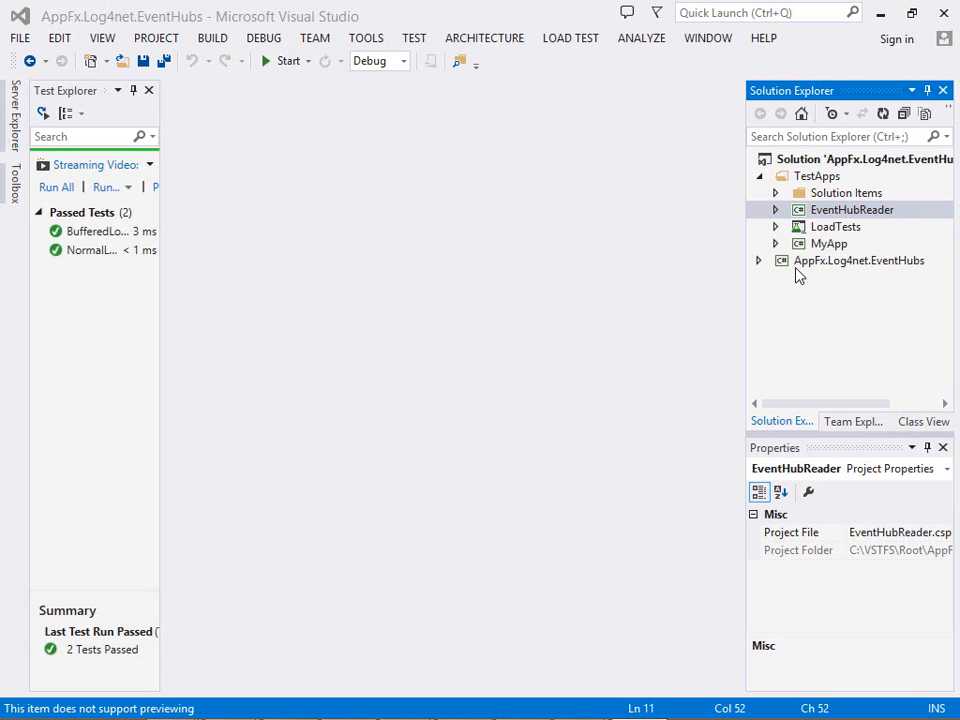
mouse_move(826, 276)
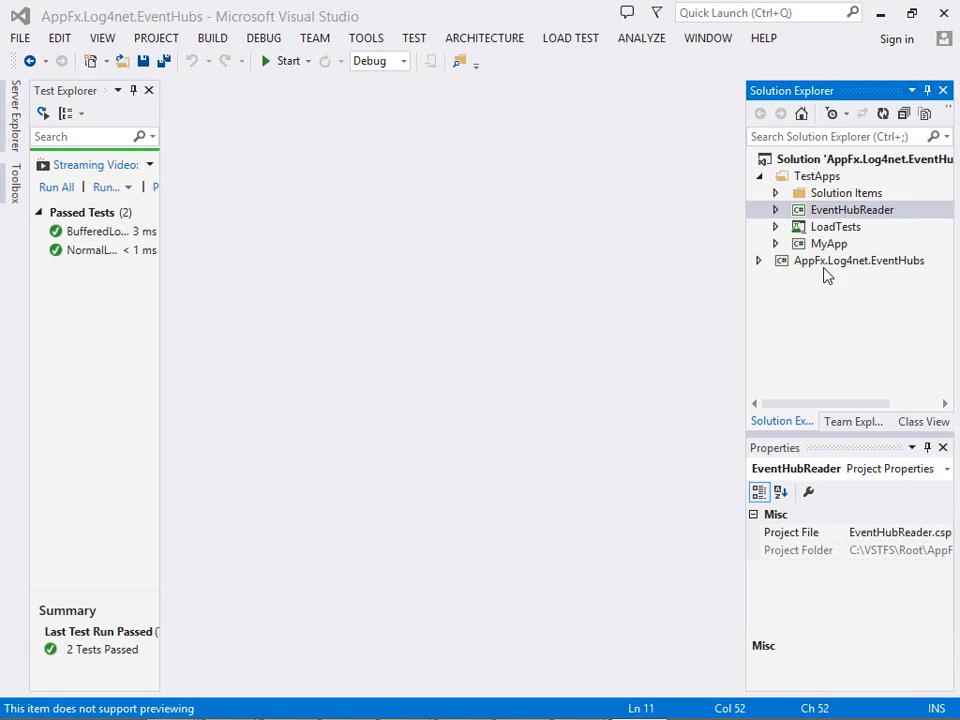
mouse_move(856, 276)
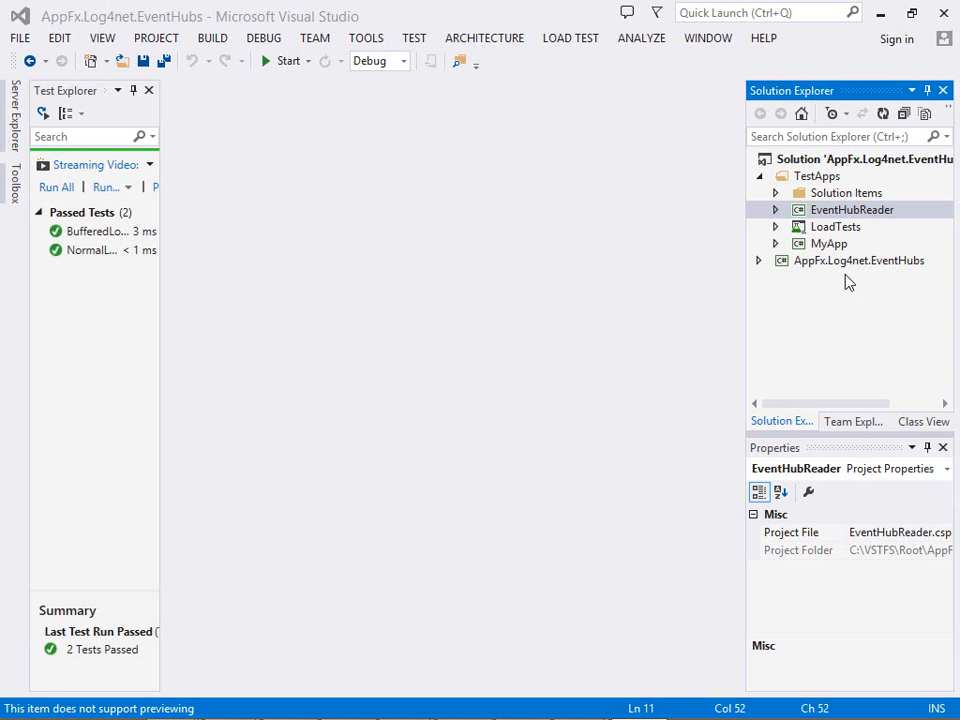
mouse_move(810, 262)
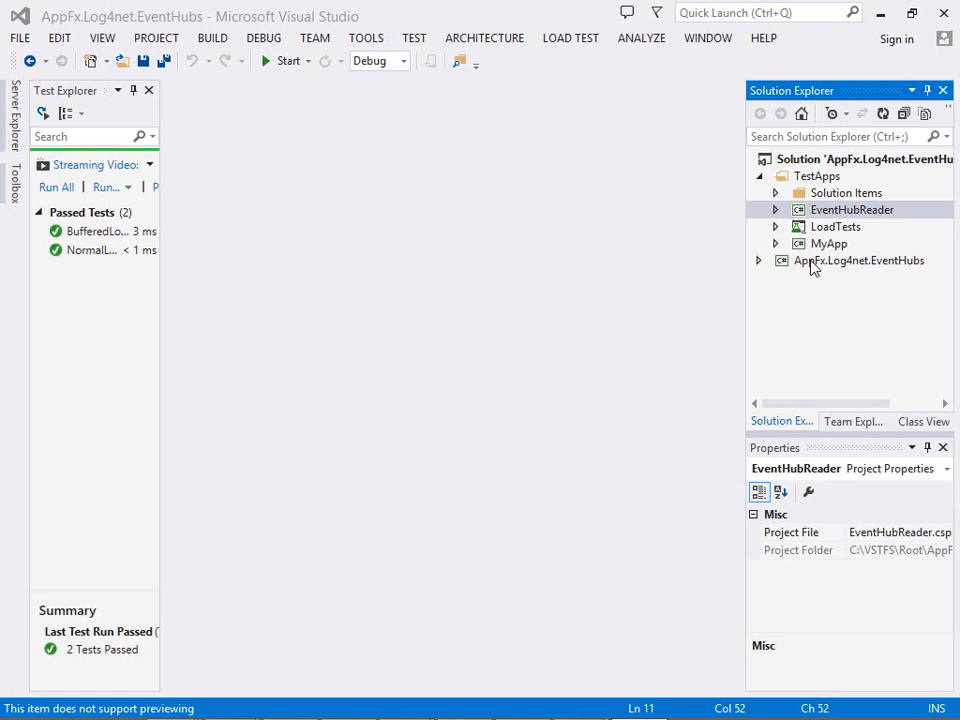
Expand the AppFx.Log4net.EventHubs project in Solution Explorer to list its source files.
left_click(858, 260)
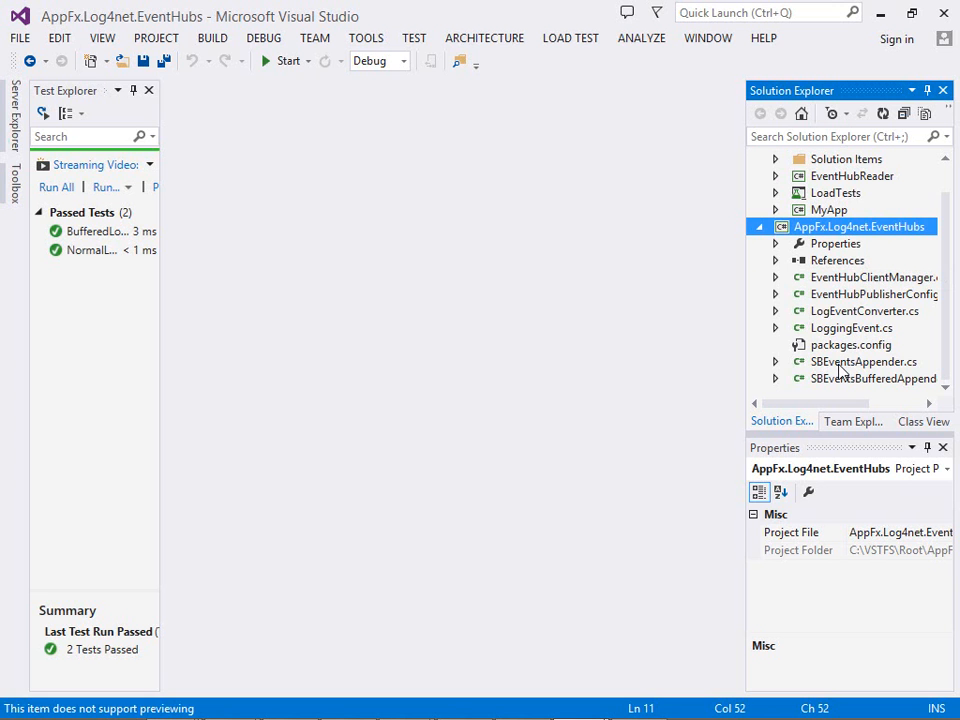
Open SBEventsAppender.cs to view the appender's ConnectionStringKey and EventHubPath properties.
double_click(862, 360)
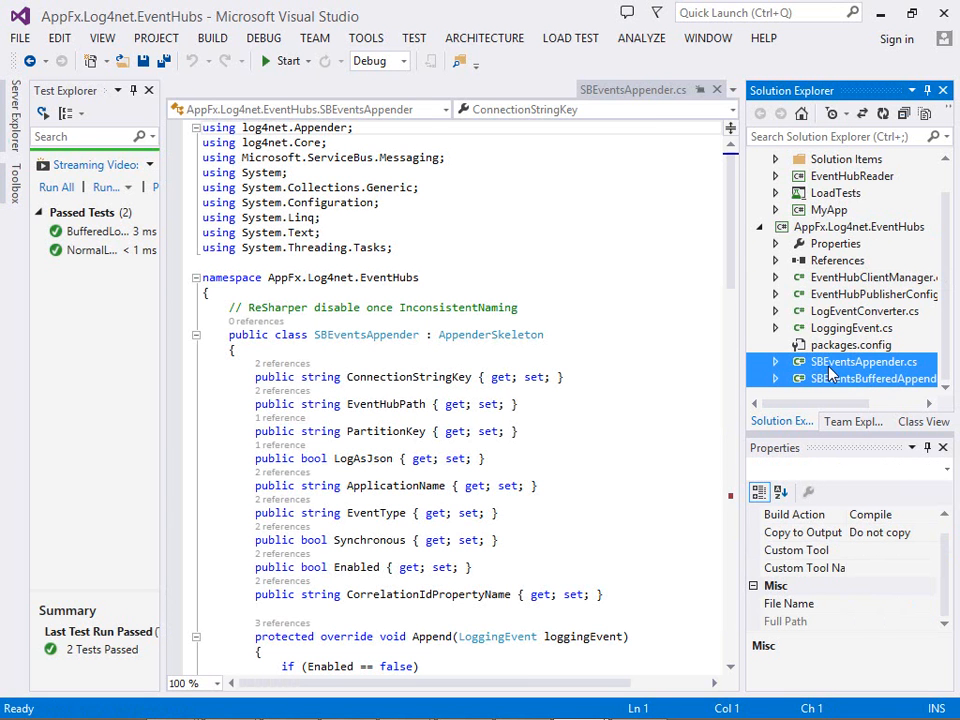
mouse_move(876, 362)
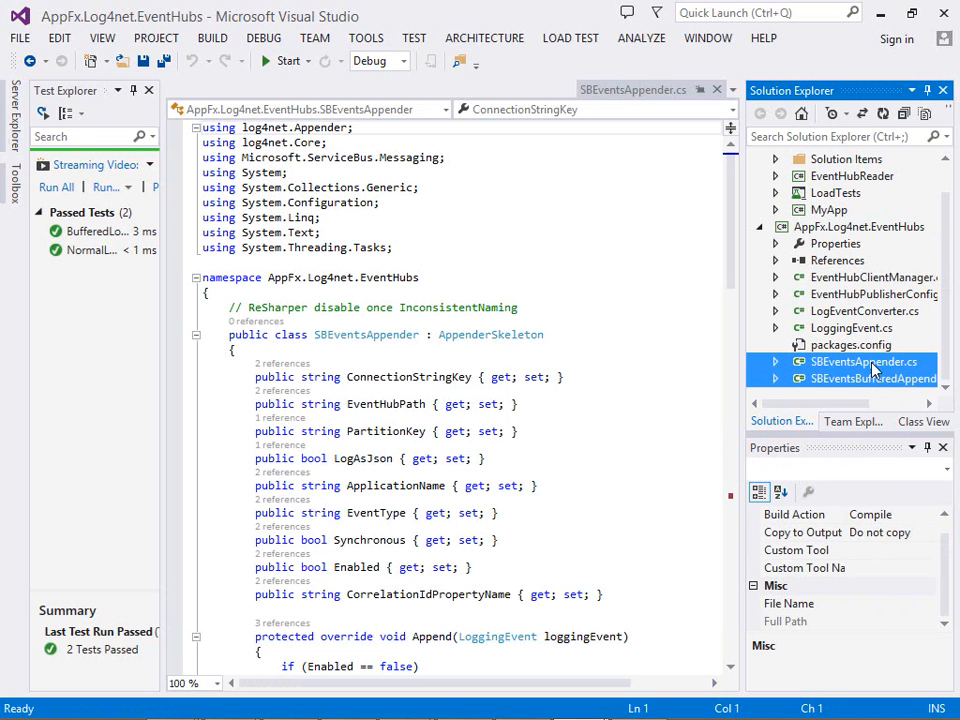
left_click(872, 378)
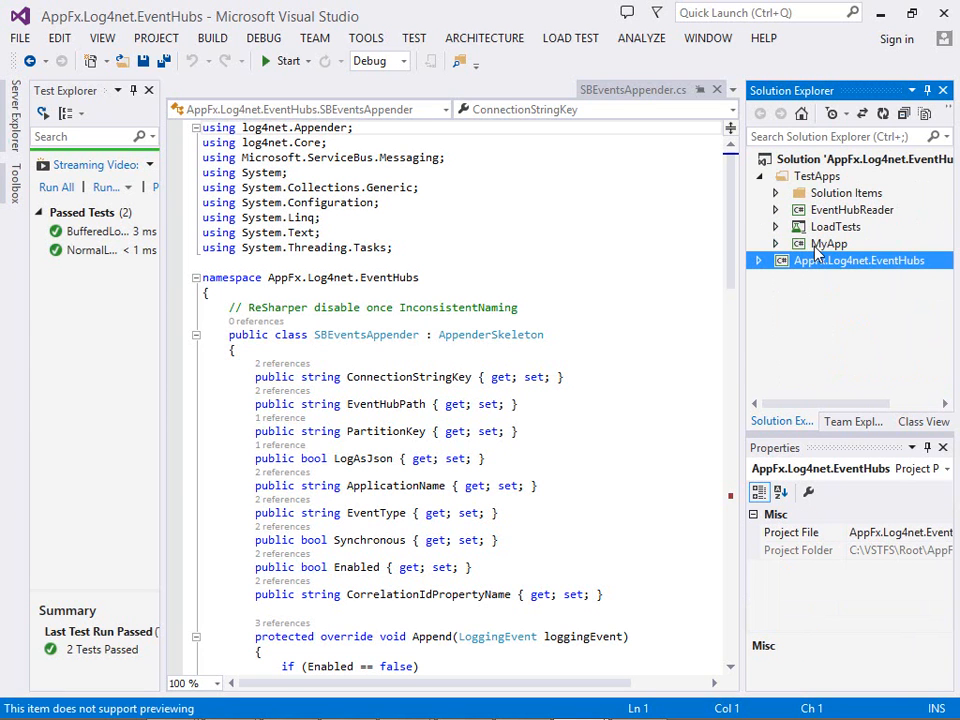
Expand the MyApp console project and show Program.cs with its log4net logging loop.
left_click(776, 244)
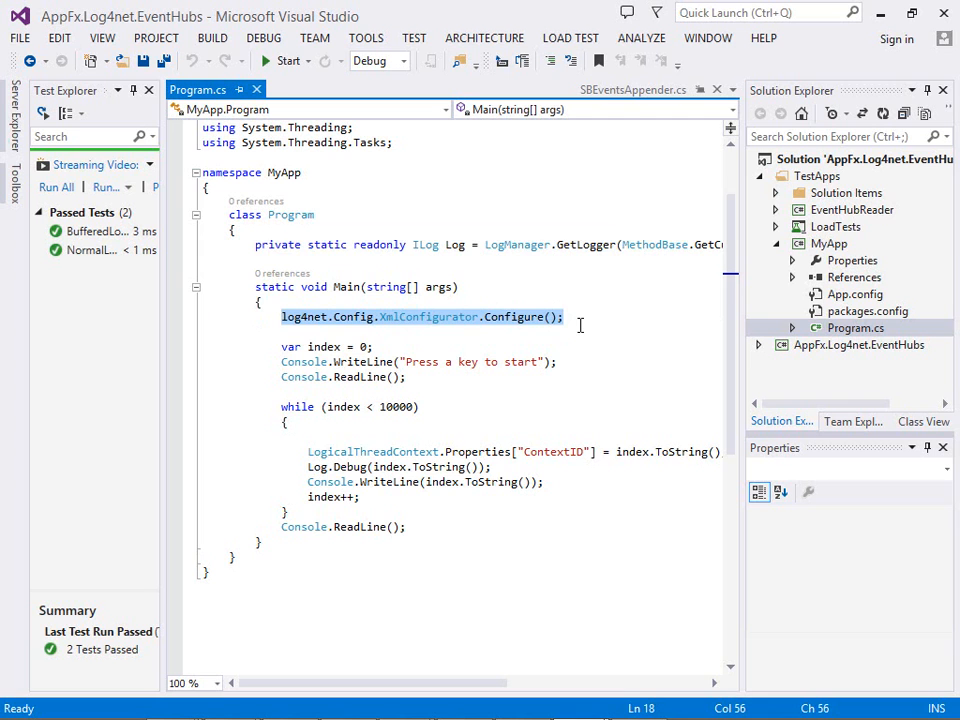
mouse_move(344, 408)
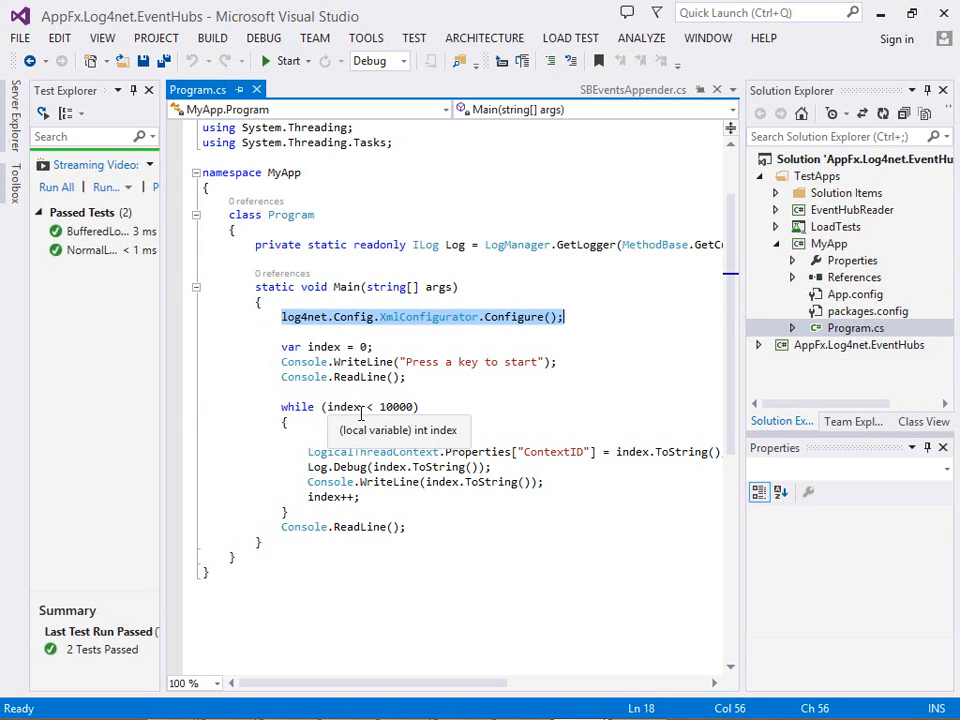
mouse_move(424, 412)
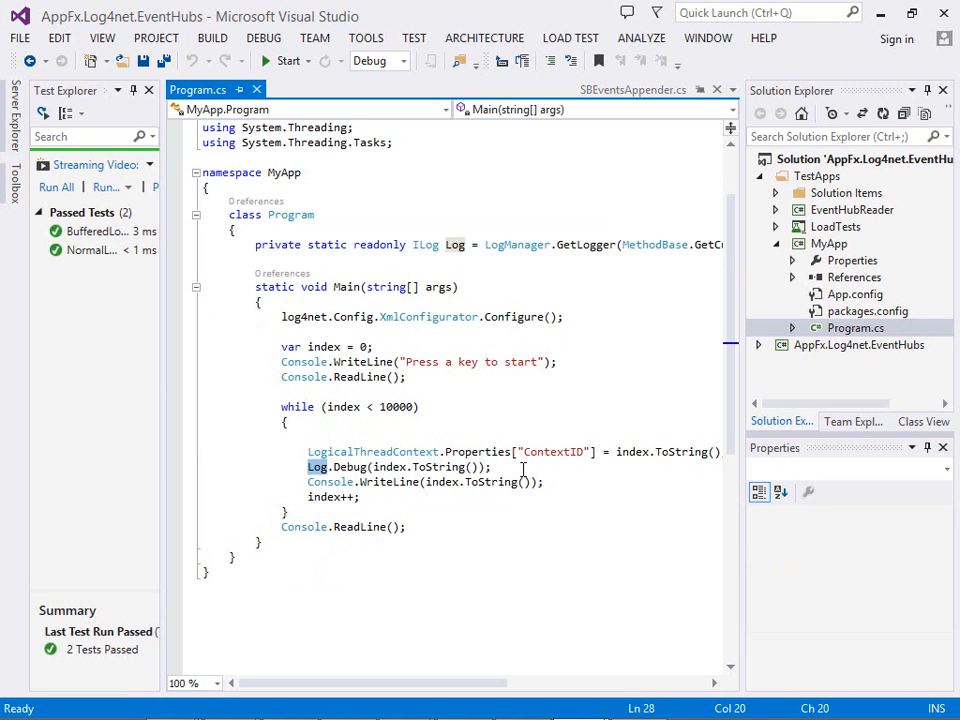
mouse_move(396, 408)
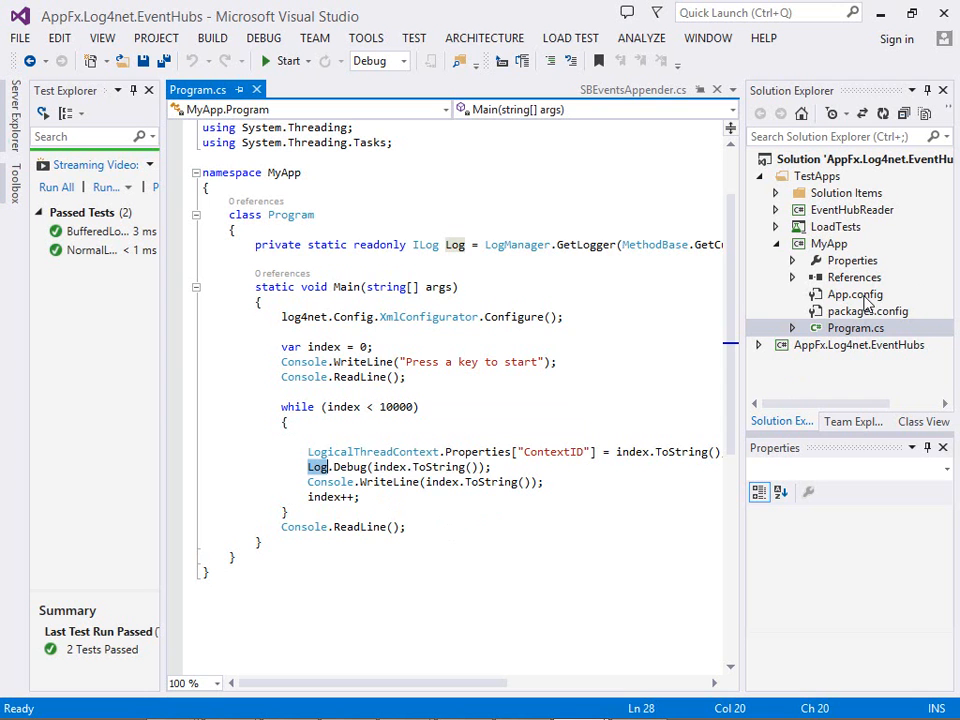
Open MyApp's App.config and highlight the Service Bus namespace in the connection string.
double_click(852, 294)
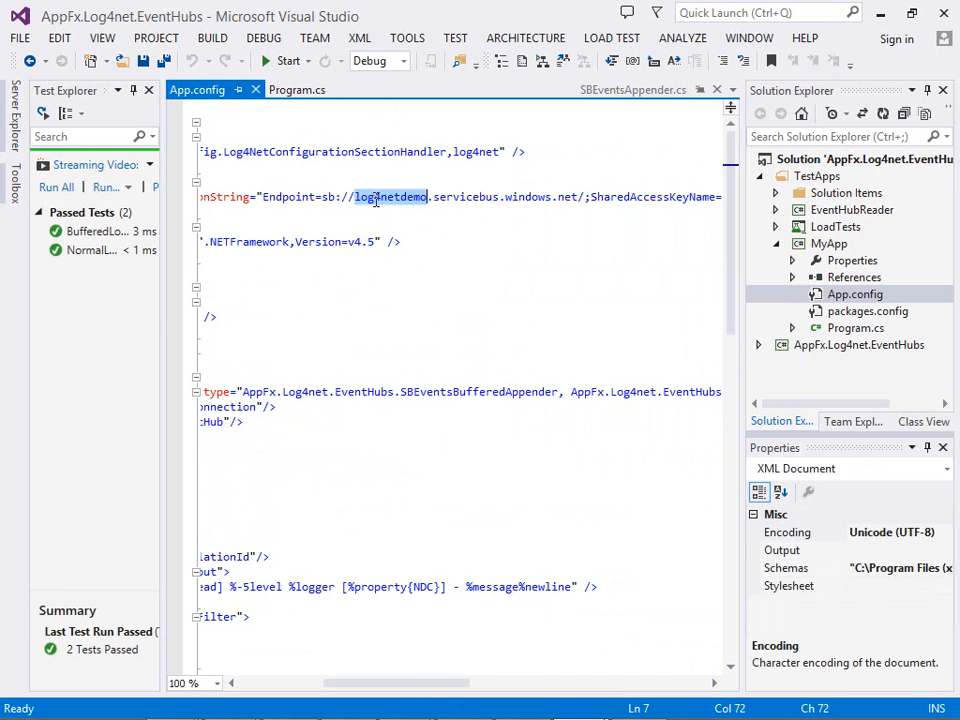
double_click(464, 196)
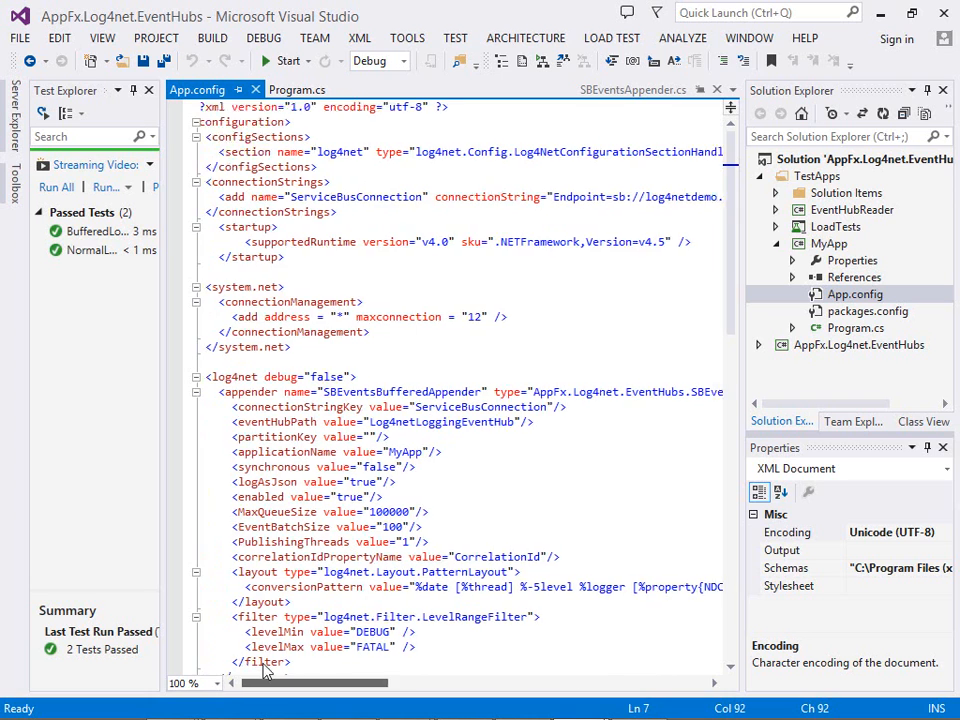
scroll("down", 3)
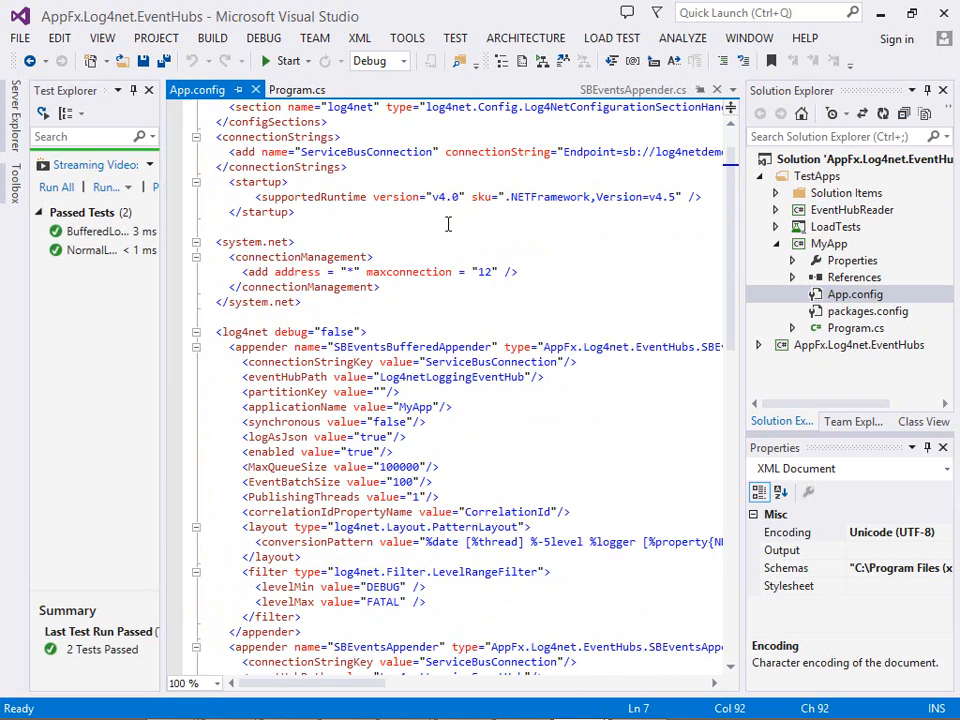
scroll("down", 3)
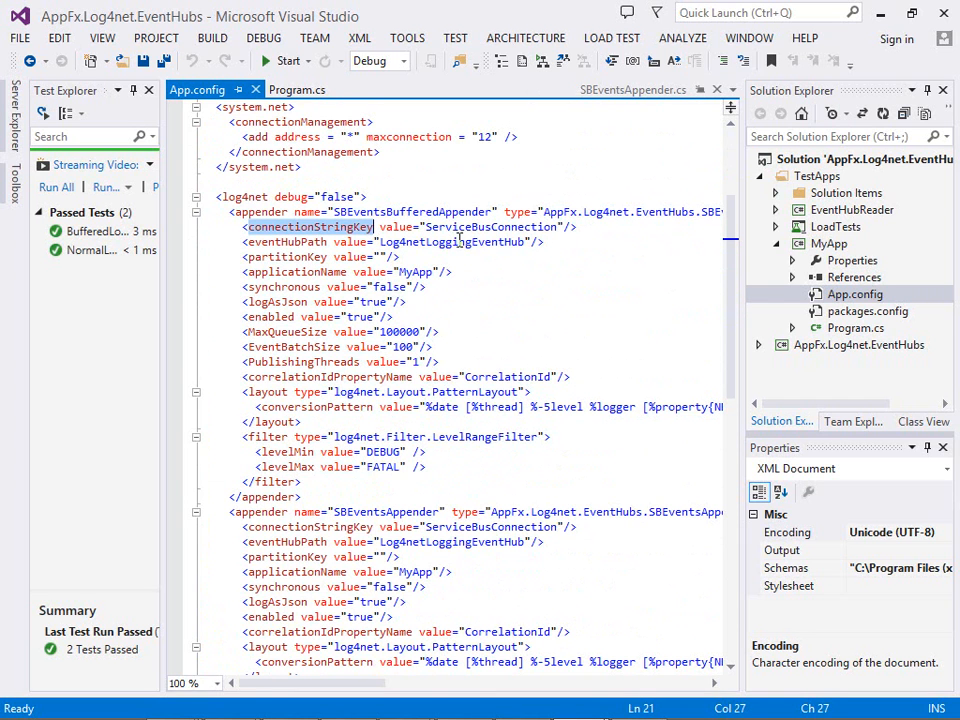
mouse_move(312, 248)
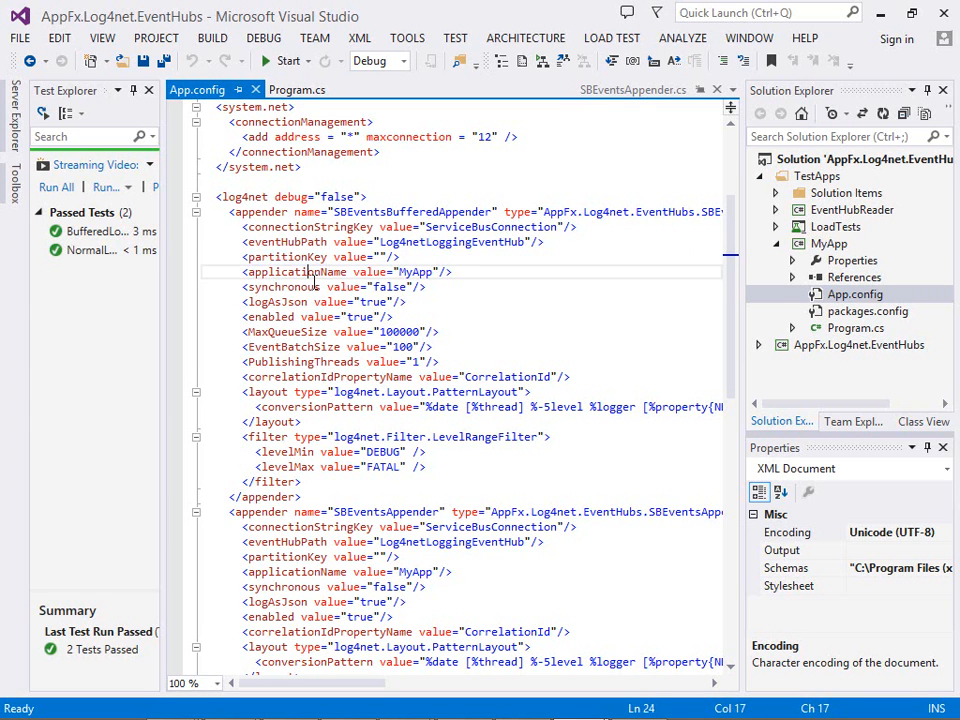
double_click(296, 272)
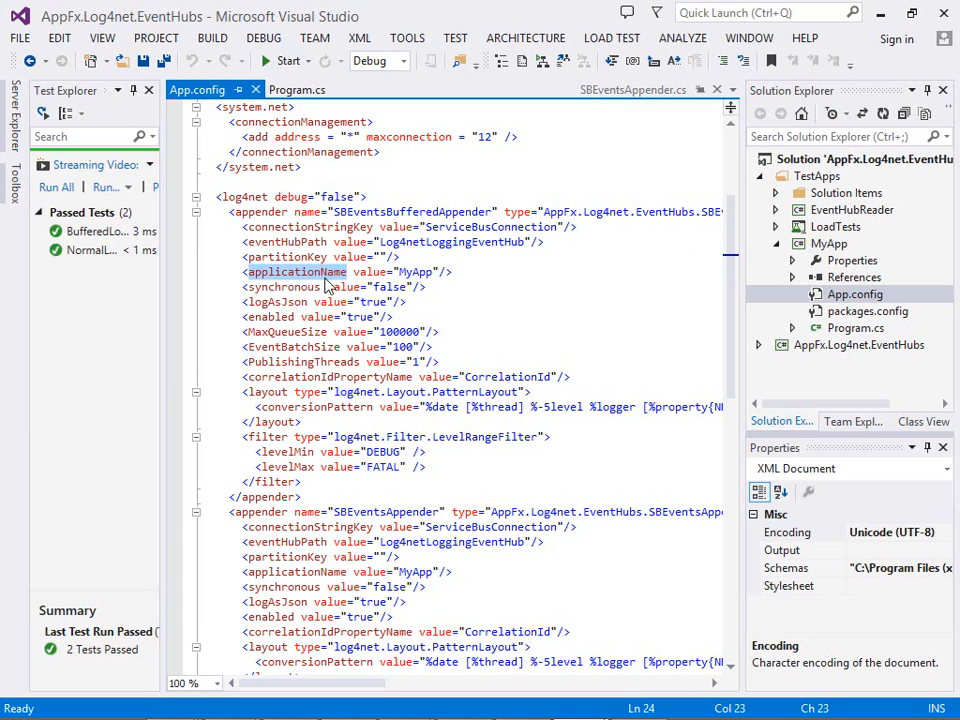
mouse_move(316, 302)
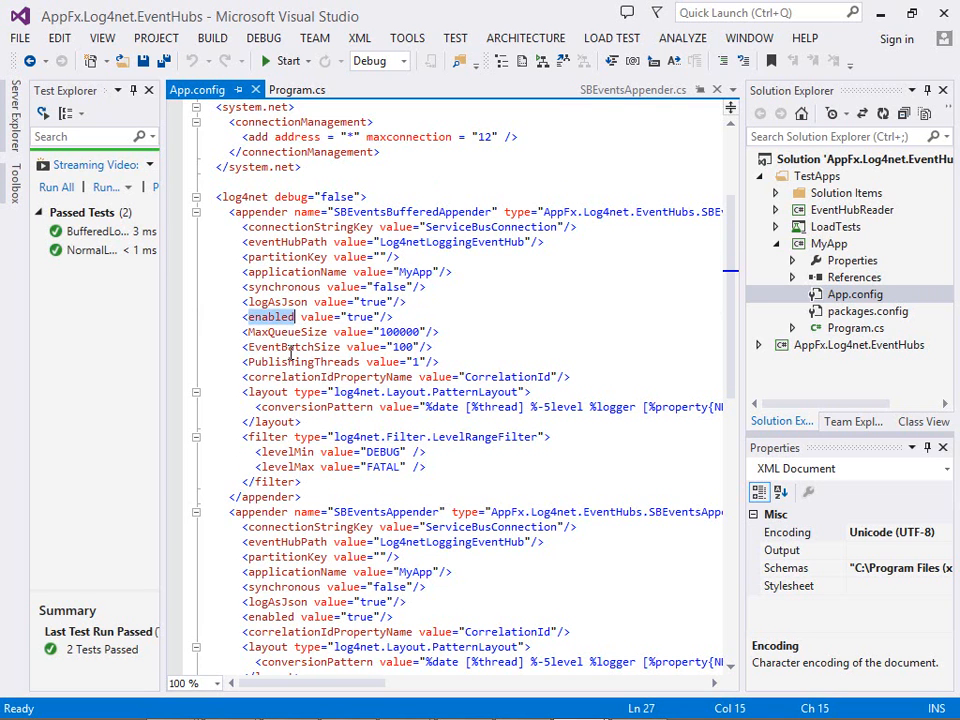
double_click(288, 332)
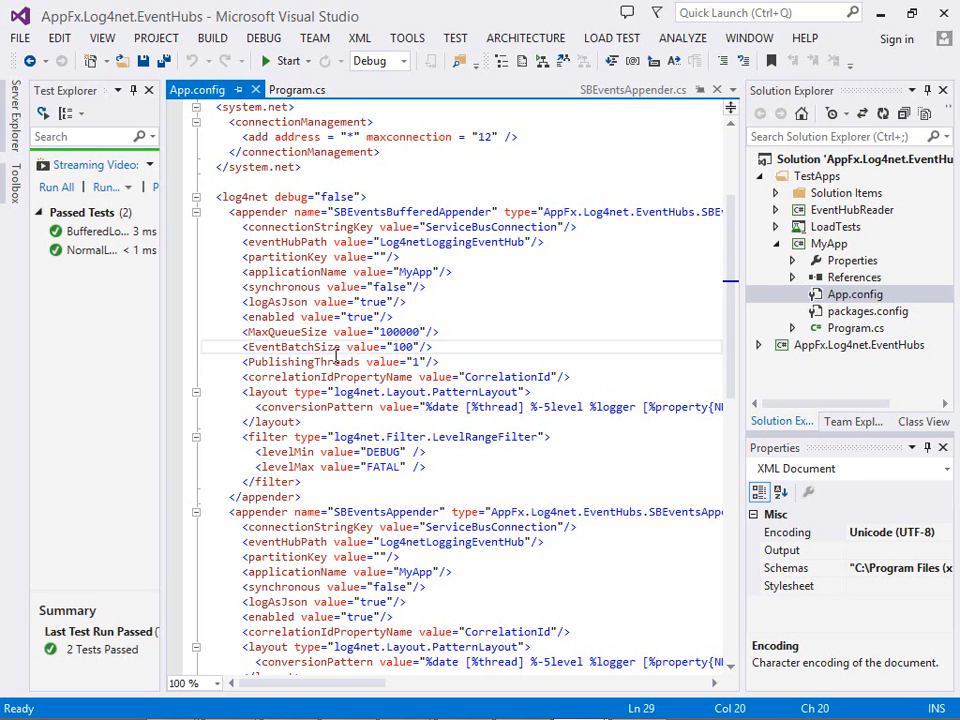
double_click(292, 346)
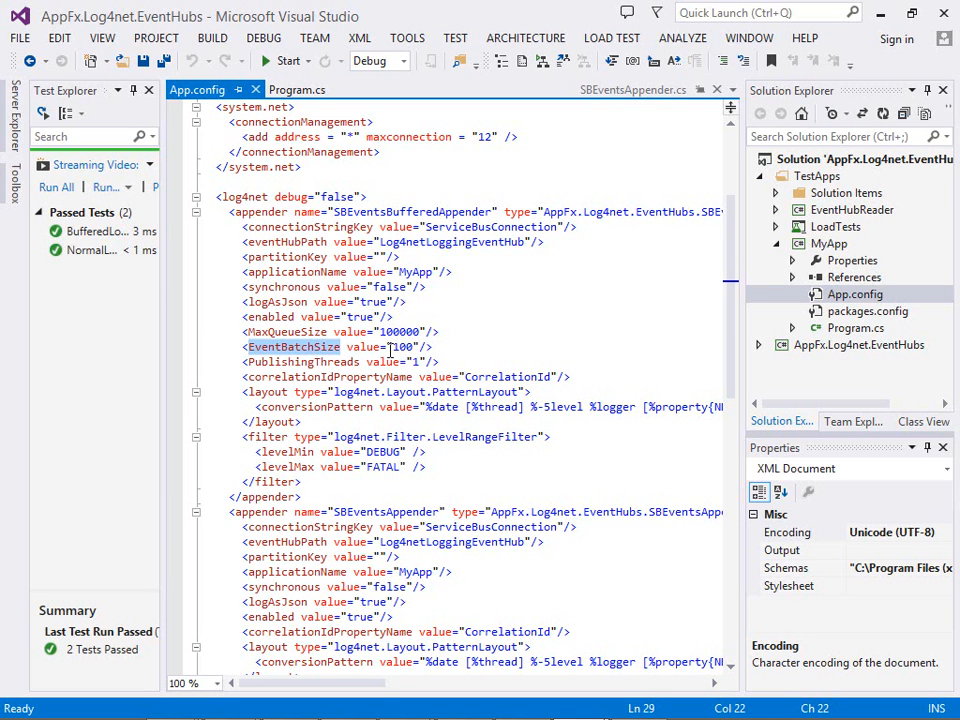
scroll("down", 3)
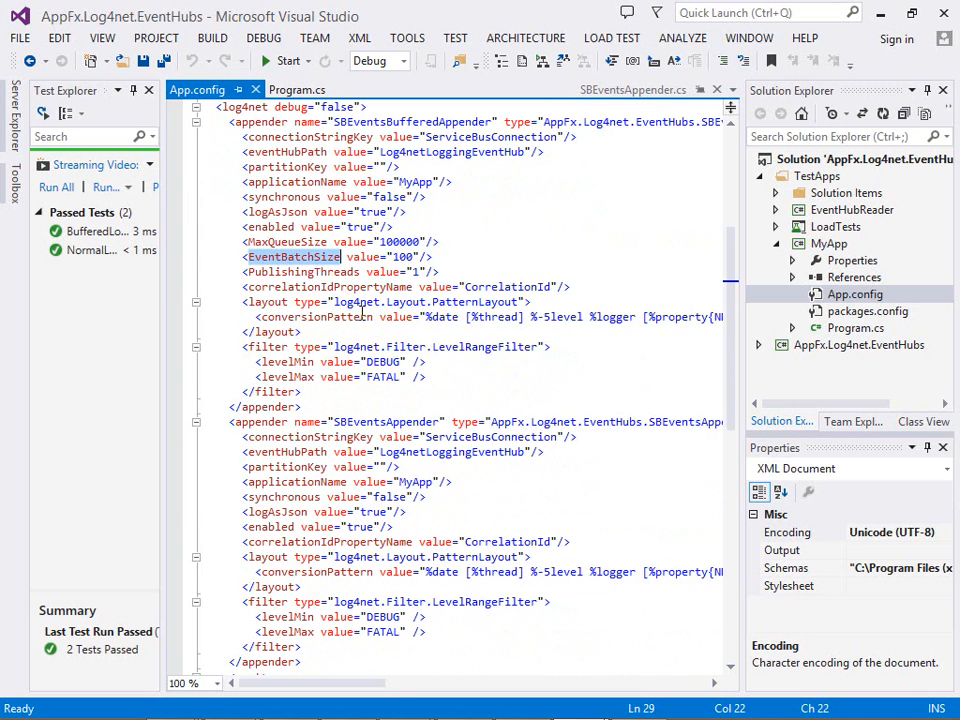
Review the SBEventsAppender config section, then reopen SBEventsAppender.cs.
scroll("down", 3)
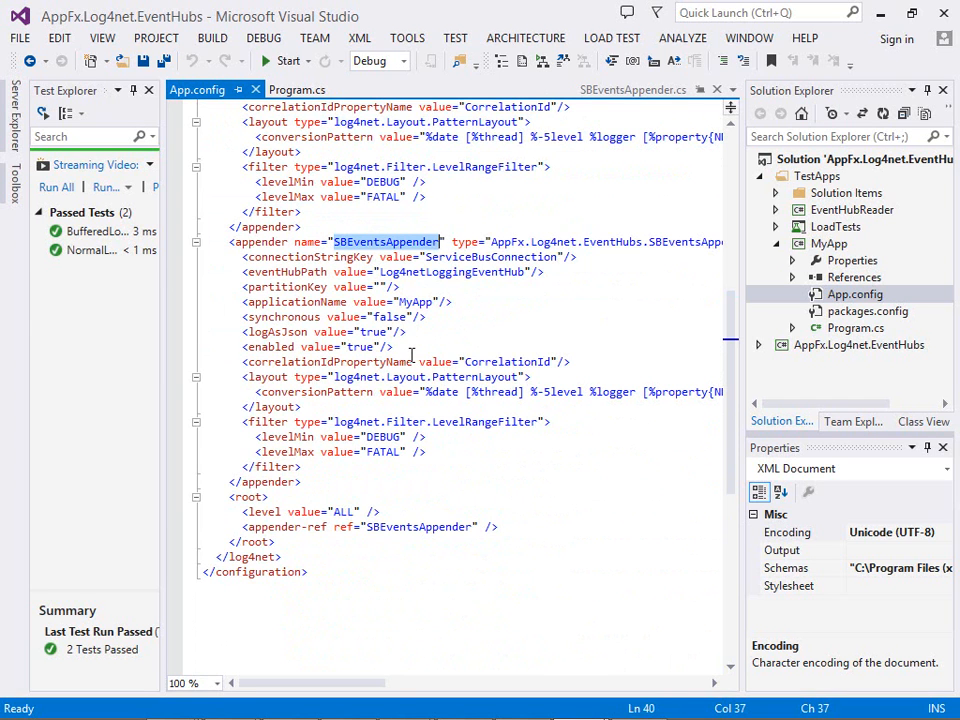
mouse_move(452, 376)
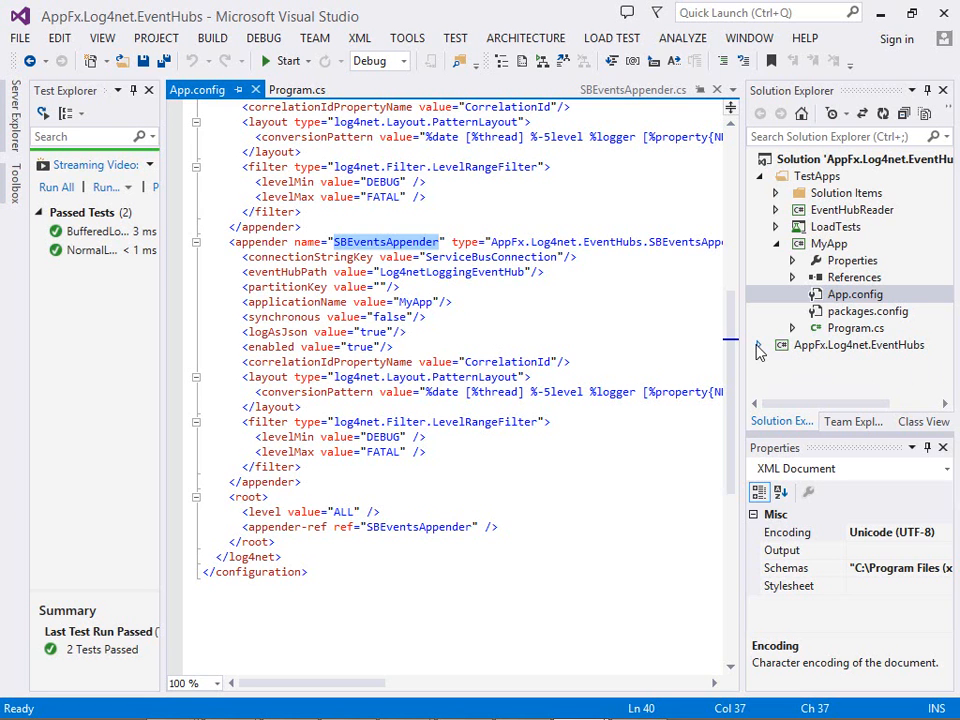
double_click(864, 360)
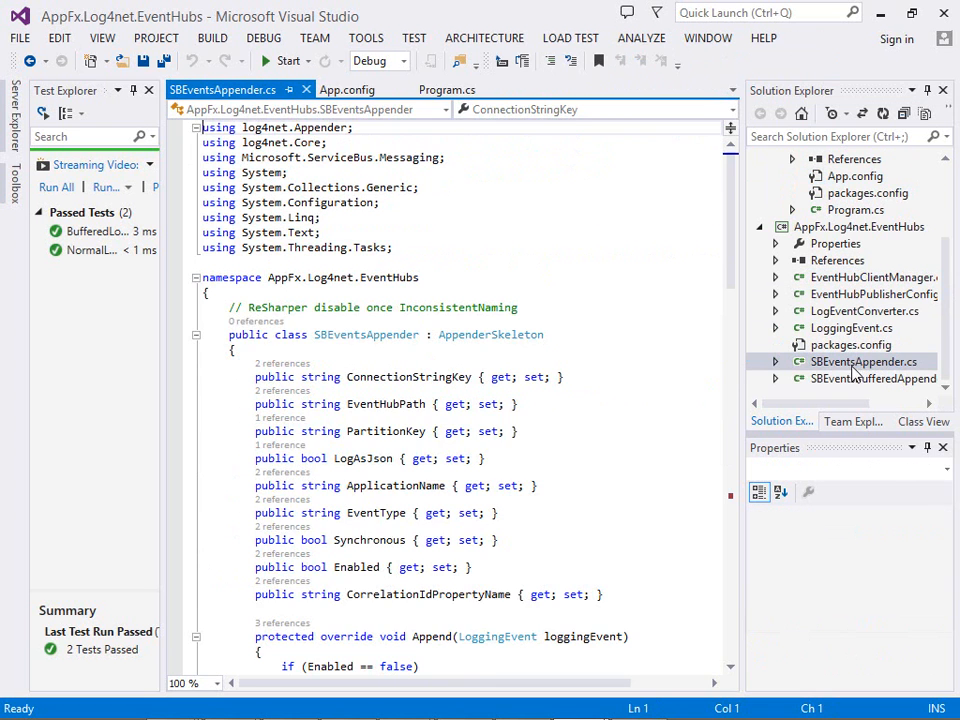
Review SBEventsAppender's CustomLoggingEvent usage, then open SBEventsBufferedAppender.cs.
scroll("down", 3)
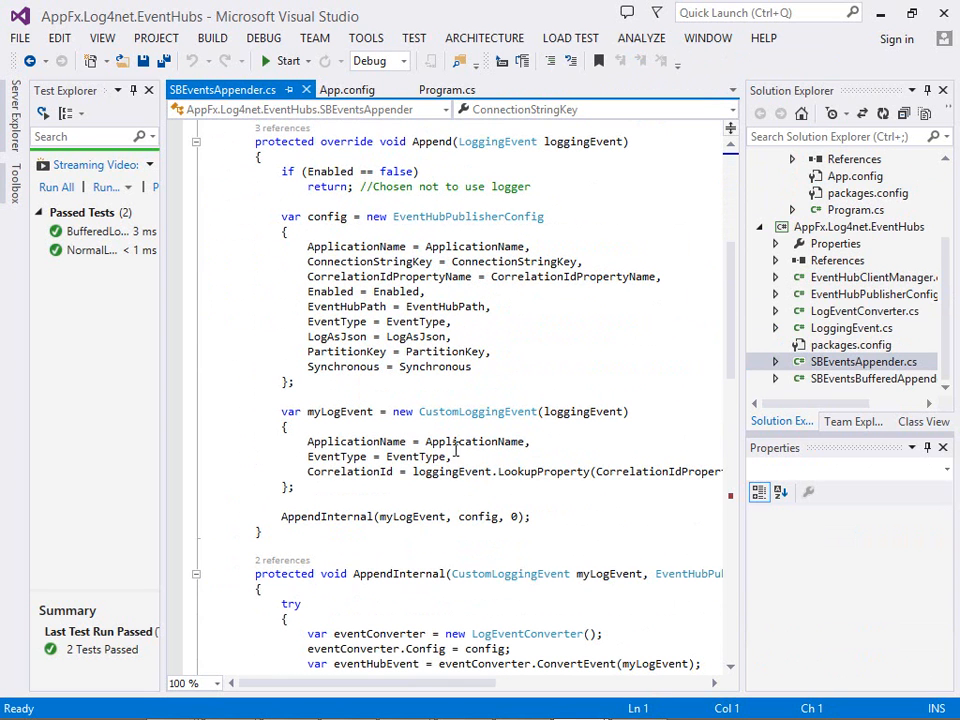
double_click(476, 412)
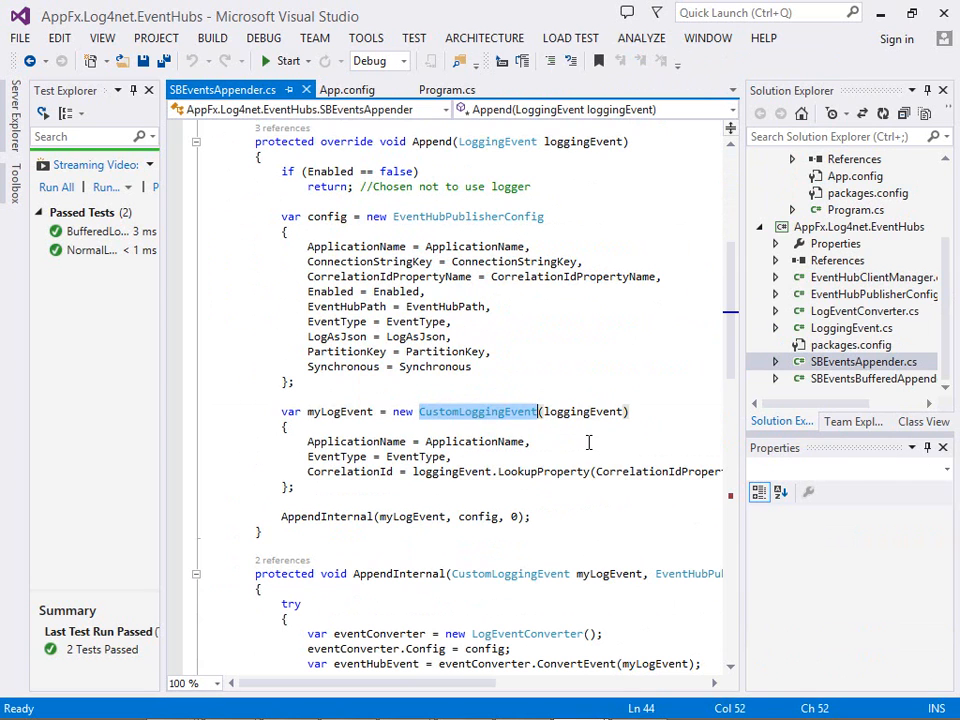
scroll("down", 3)
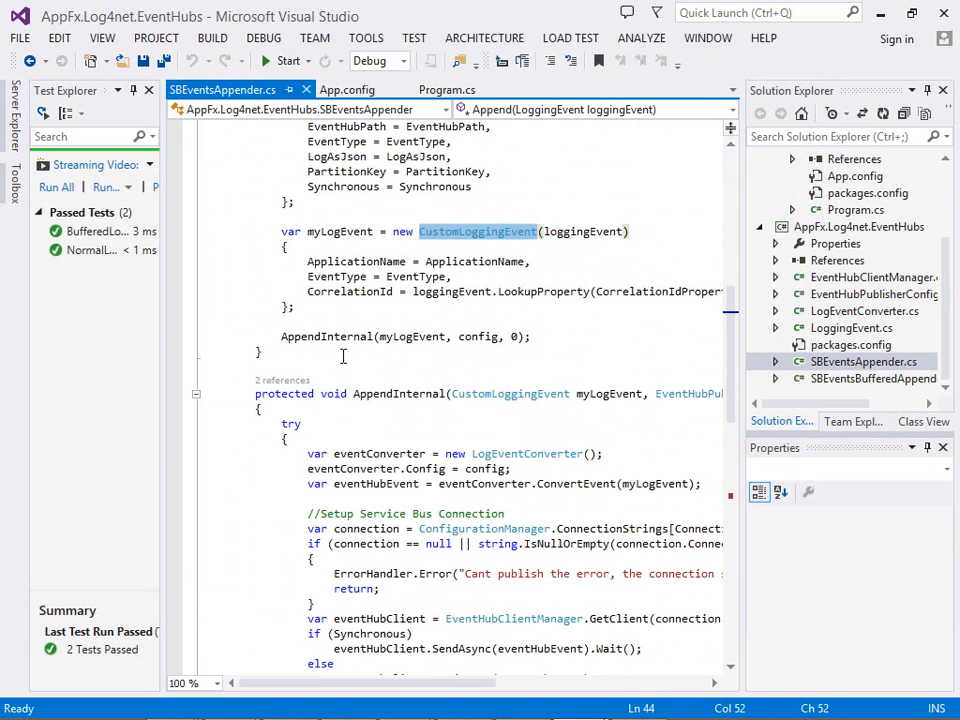
scroll("down", 3)
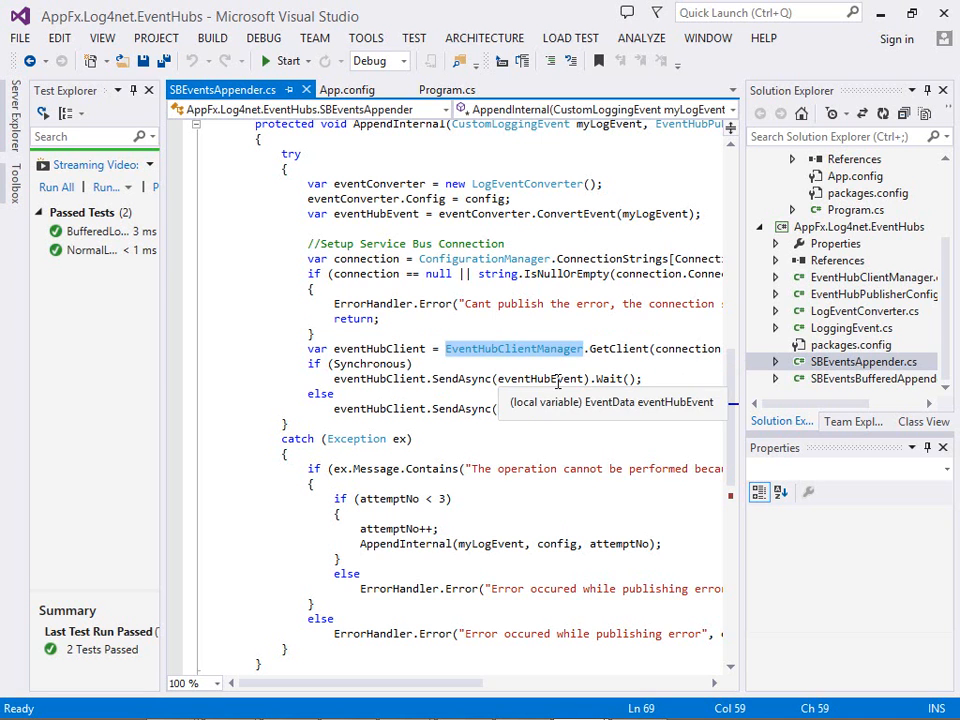
mouse_move(364, 364)
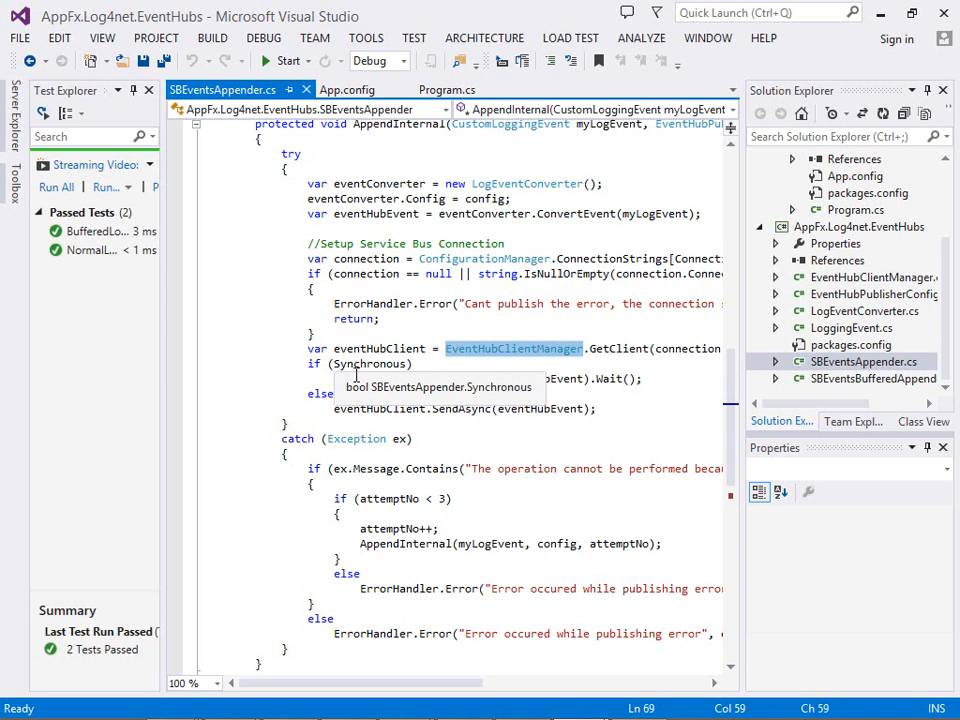
mouse_move(496, 378)
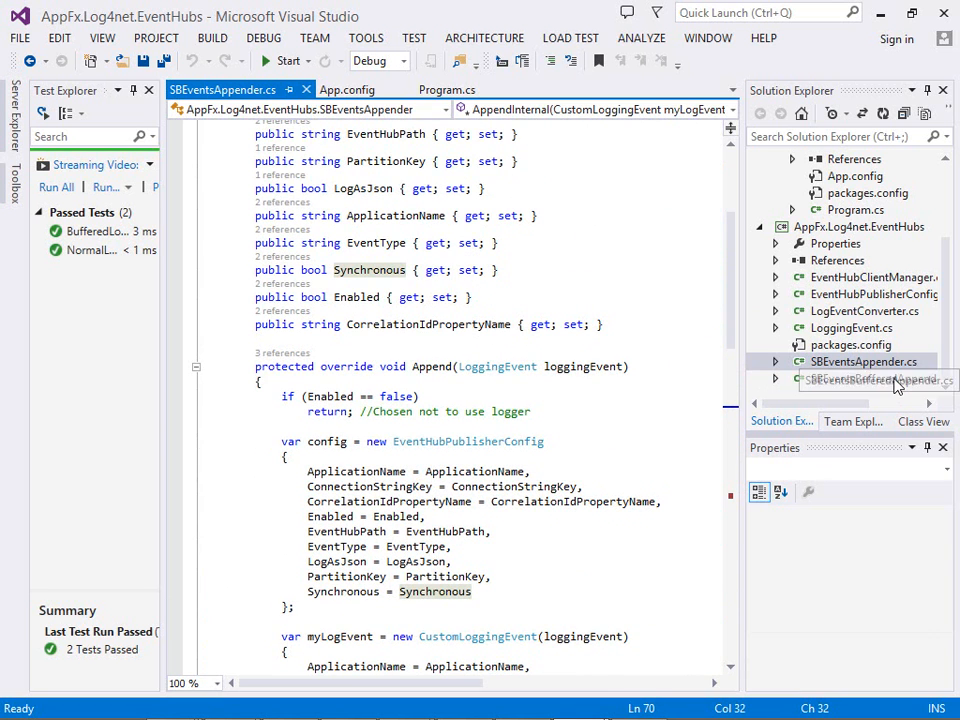
left_click(874, 378)
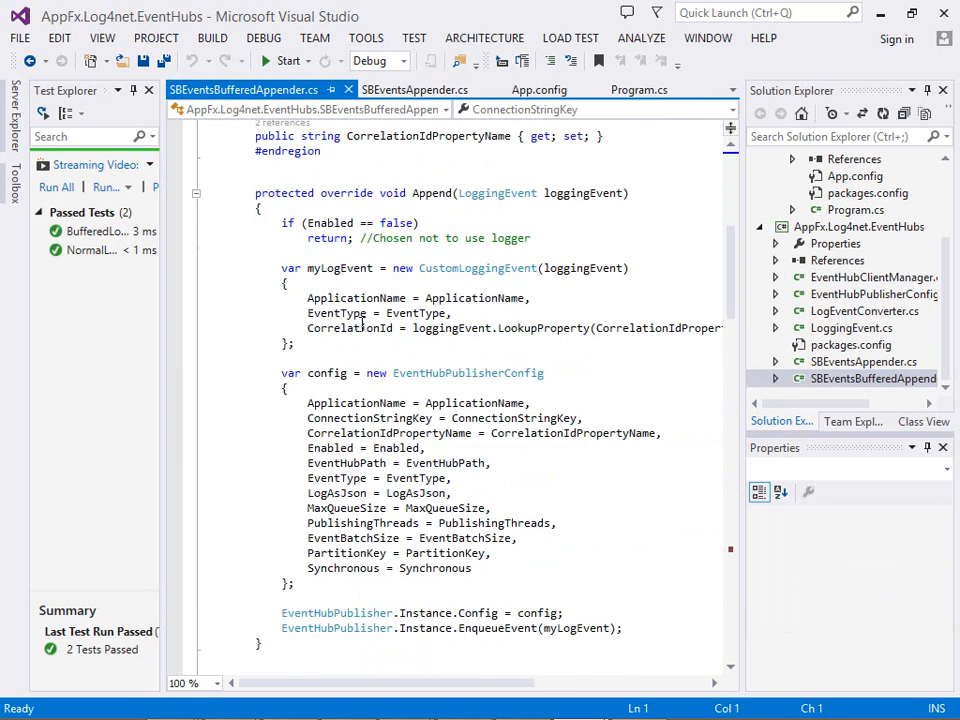
scroll("down", 3)
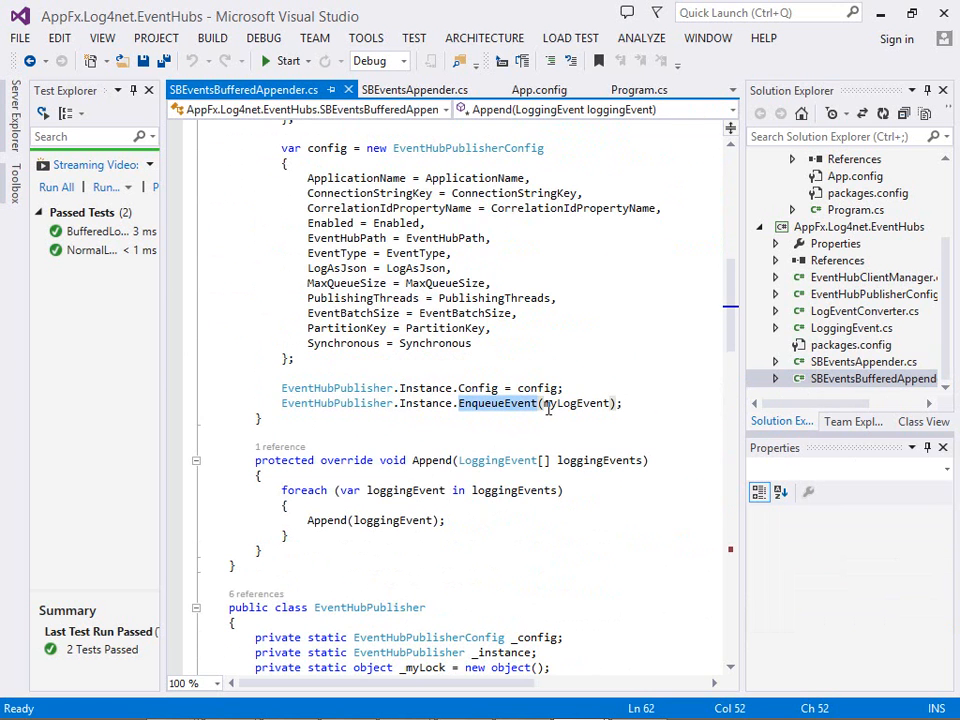
scroll("down", 3)
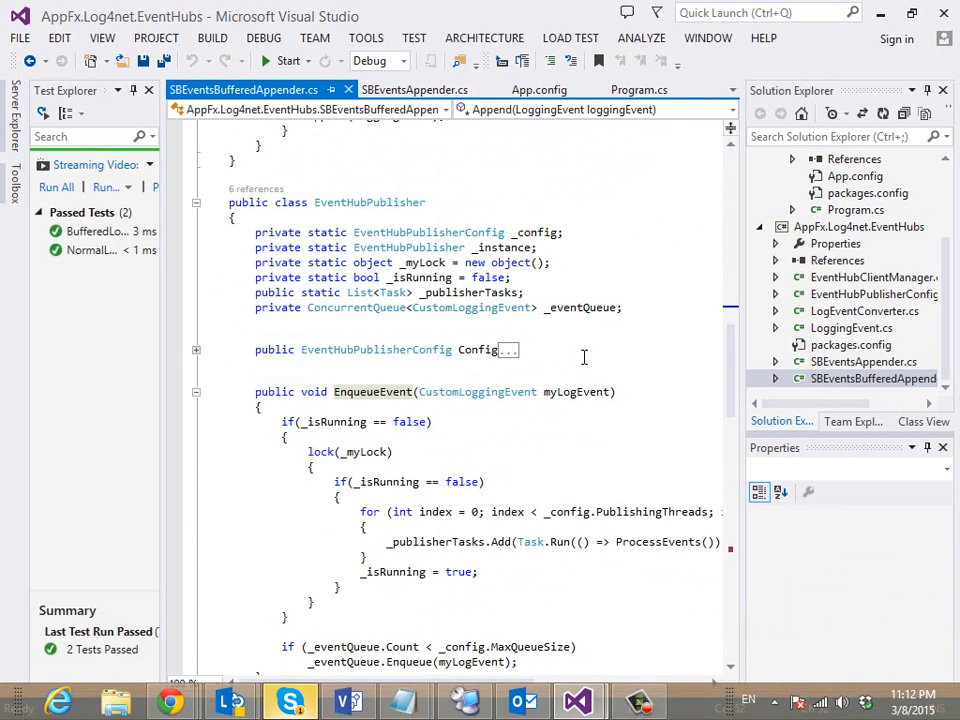
scroll("down", 3)
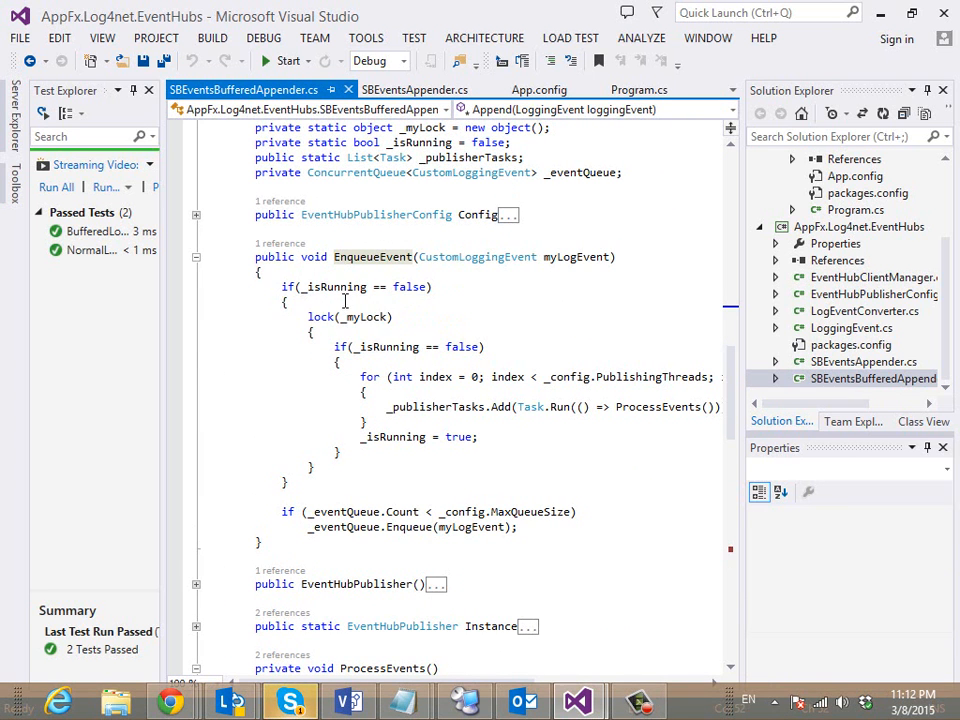
mouse_move(400, 348)
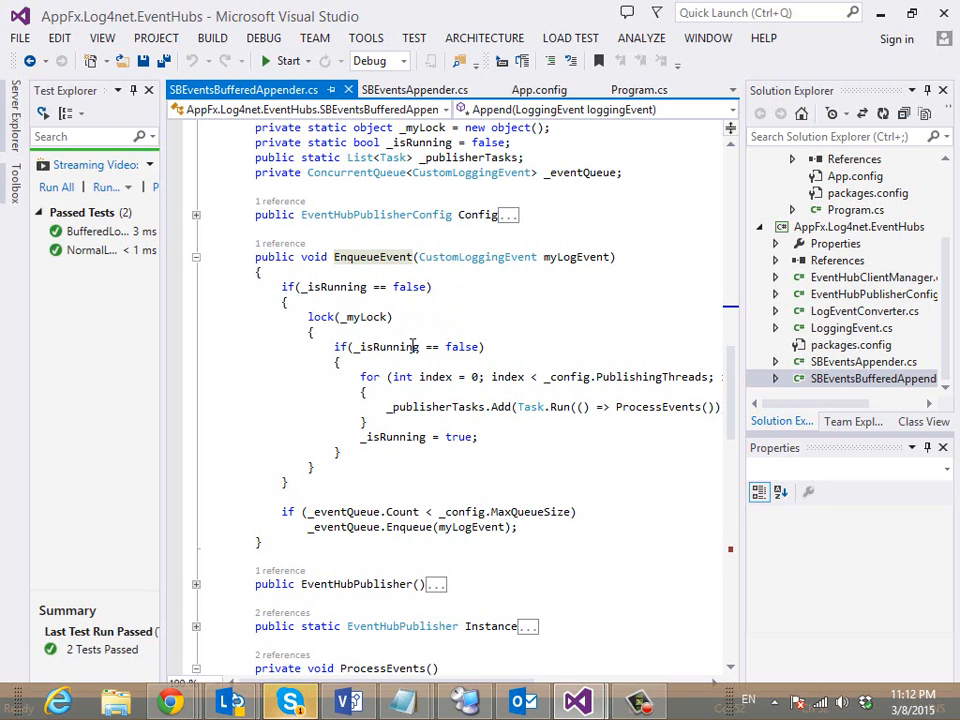
double_click(356, 172)
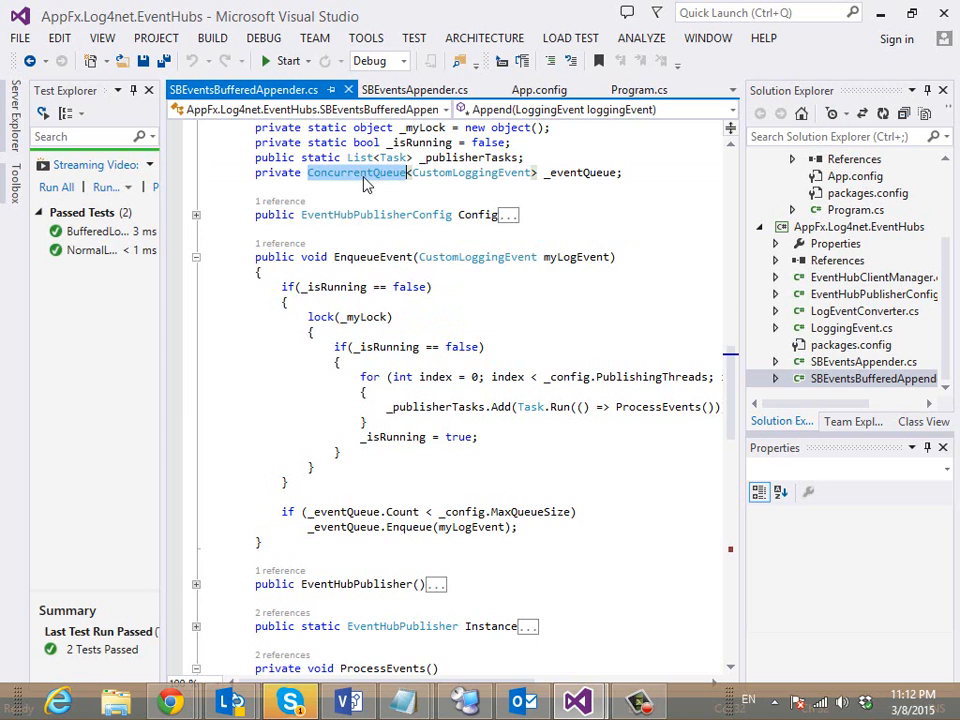
scroll("down", 3)
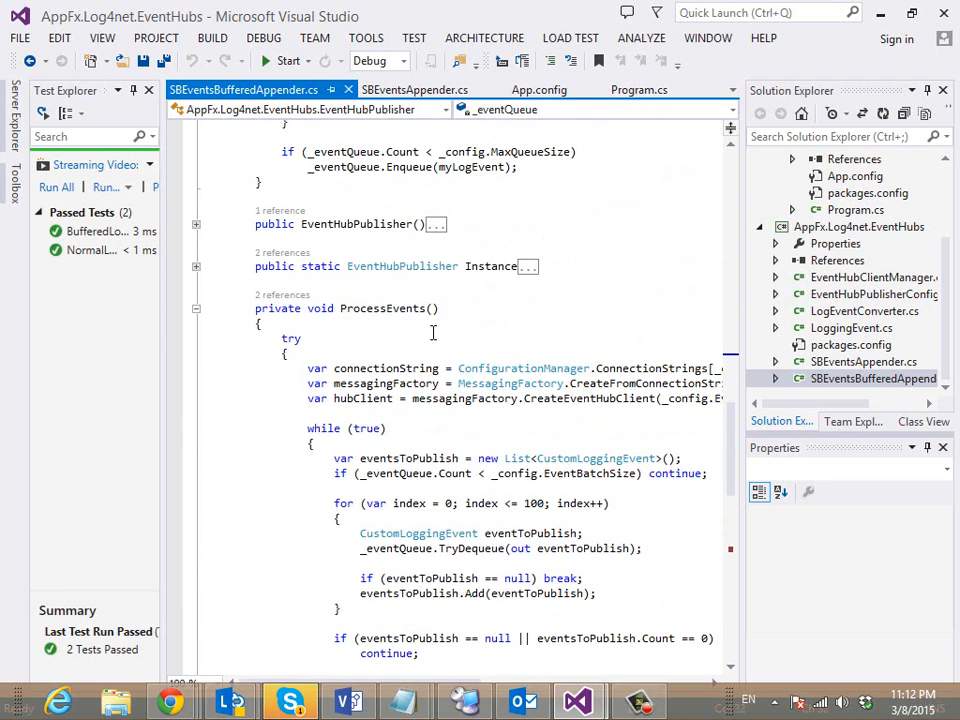
scroll("down", 3)
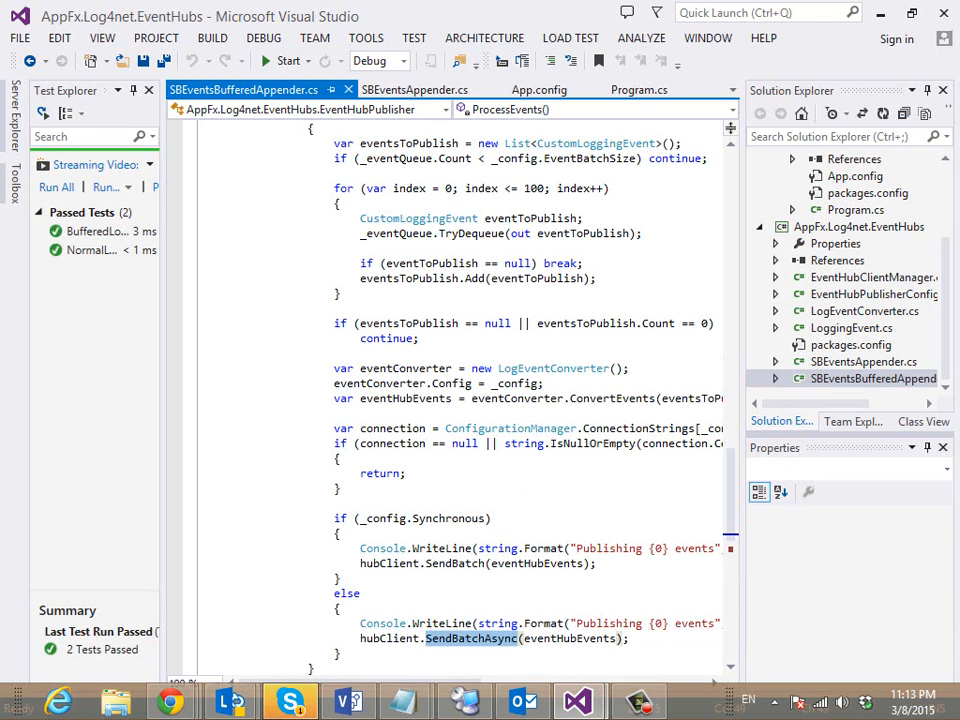
left_click(406, 472)
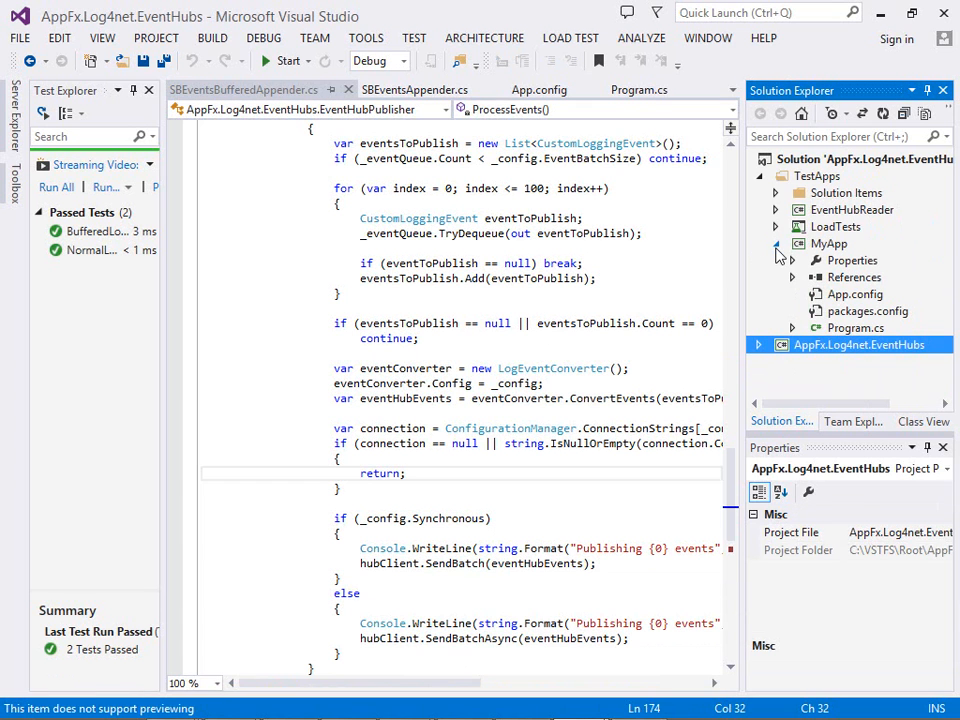
right_click(860, 160)
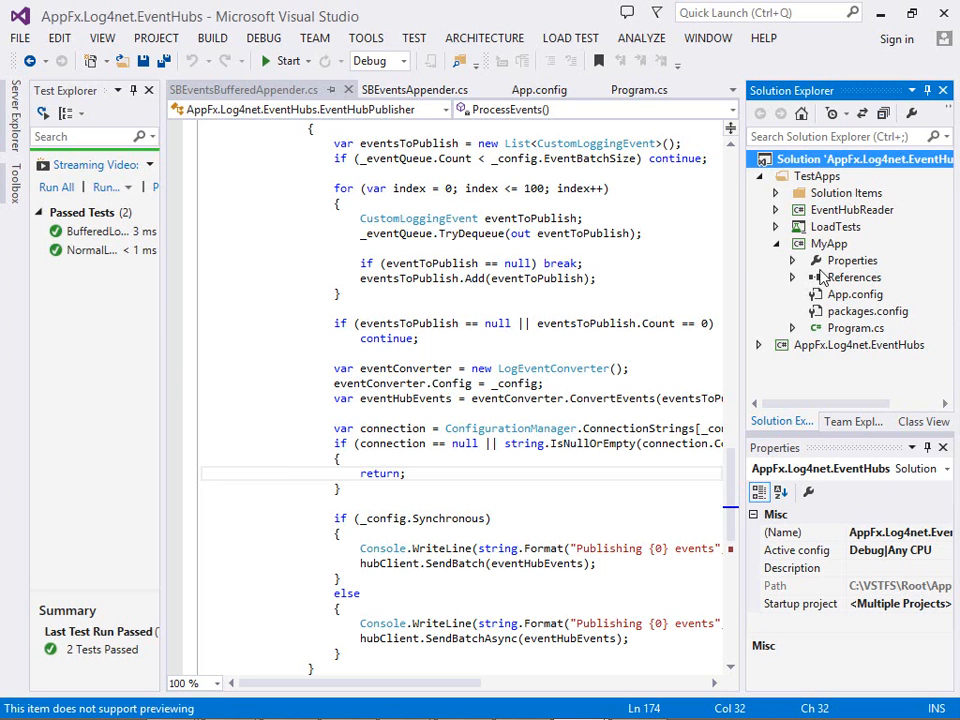
left_click(830, 244)
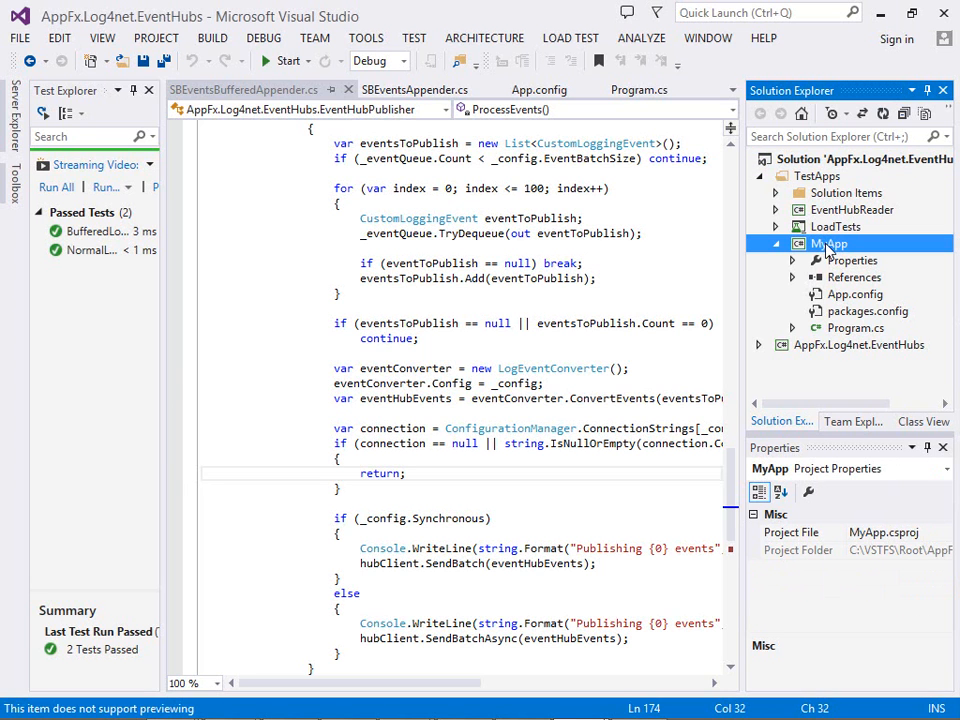
left_click(842, 210)
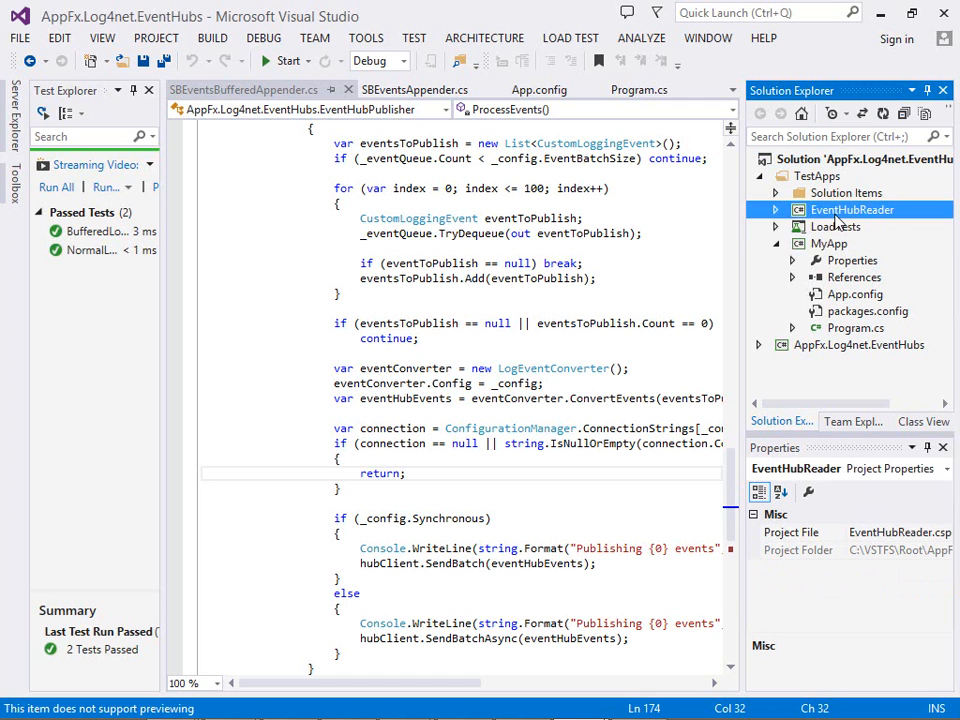
left_click(776, 210)
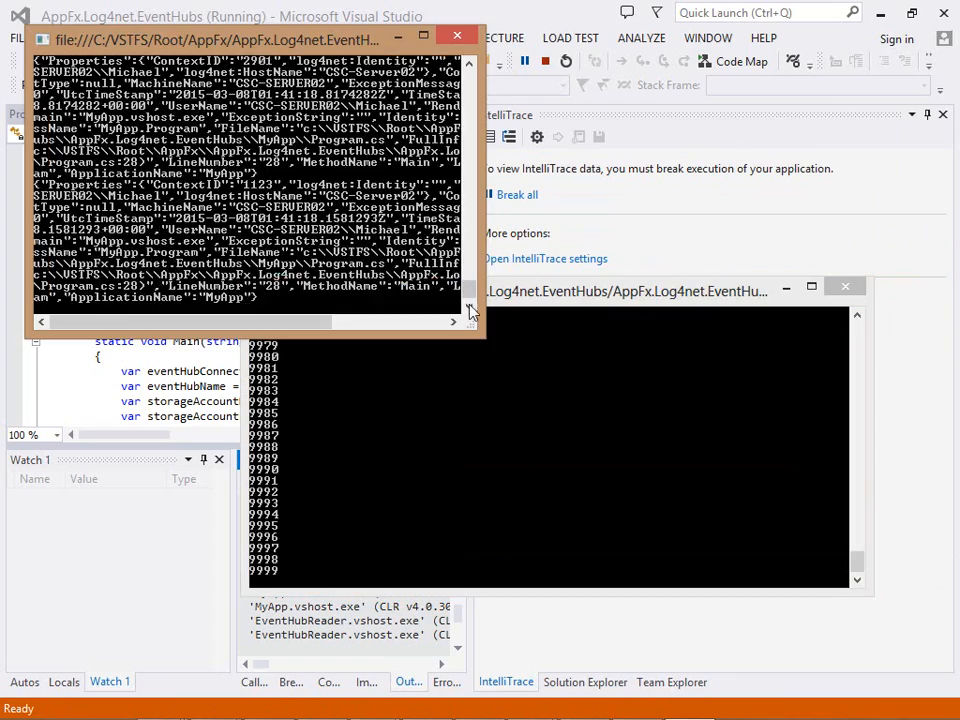
Scroll the console output as MyApp sends JSON events and the reader counts to 9999.
scroll("down", 3)
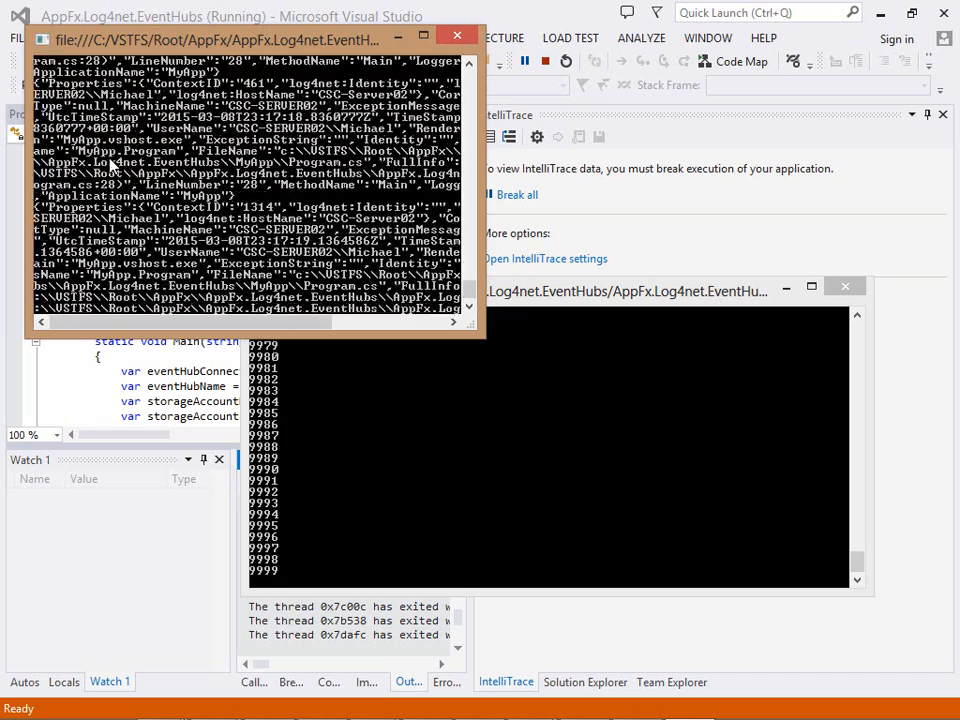
scroll("down", 3)
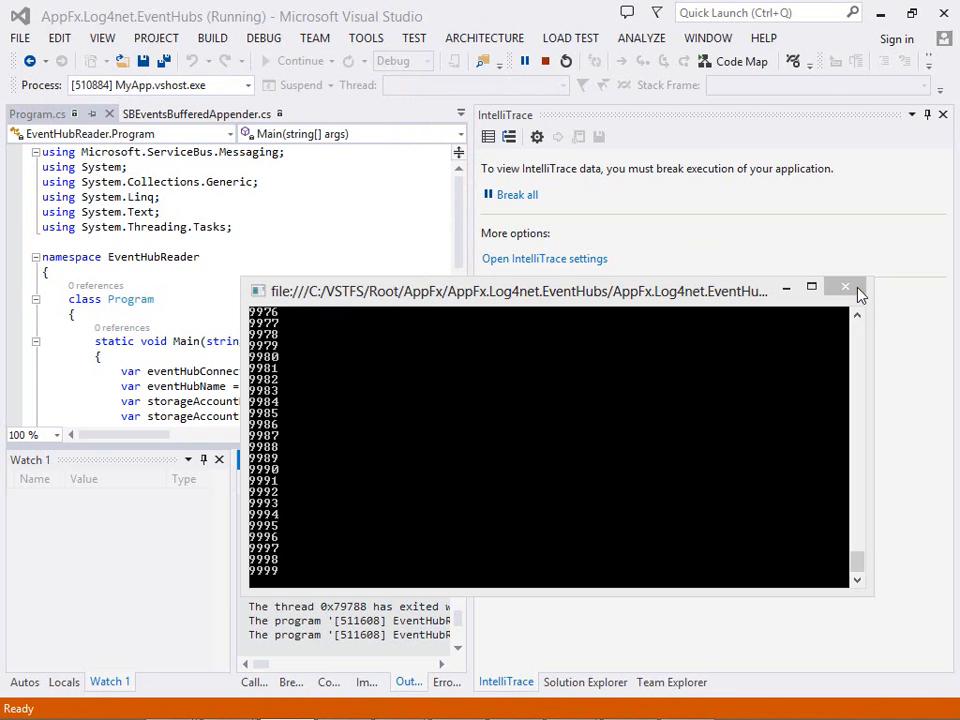
Expand LoadTests, view its App.config, and preview NormalLogging.loadtest.
left_click(844, 288)
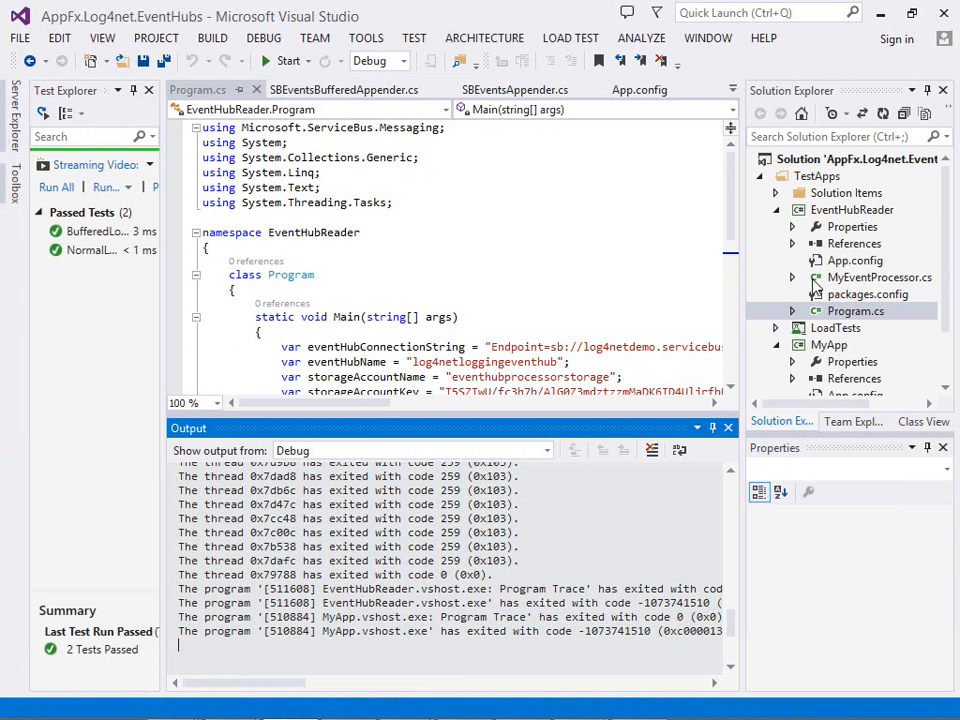
left_click(852, 210)
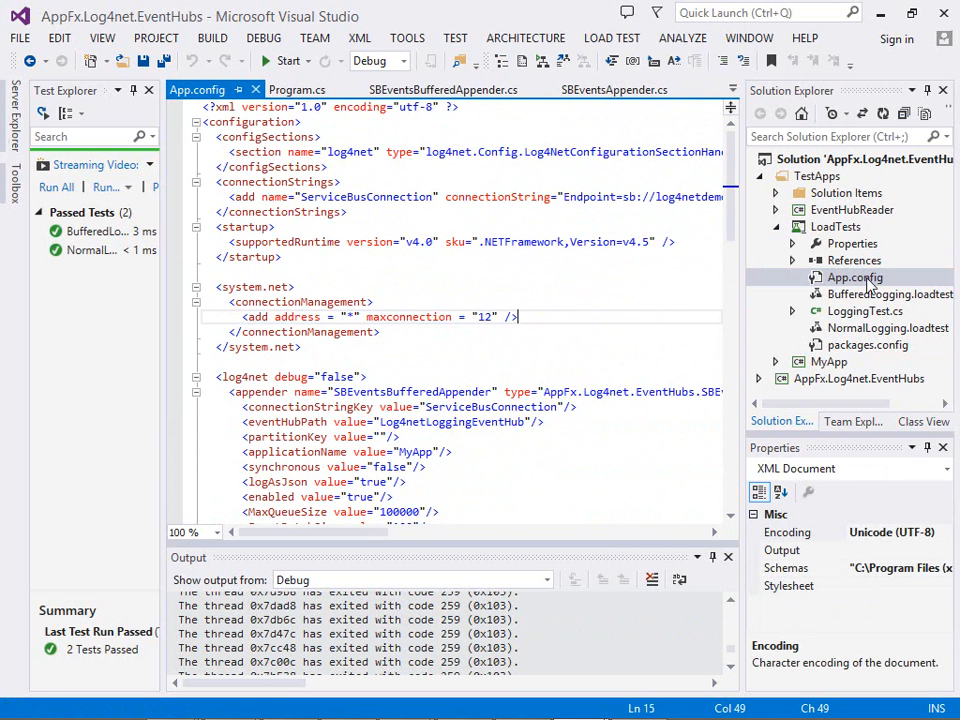
left_click(888, 328)
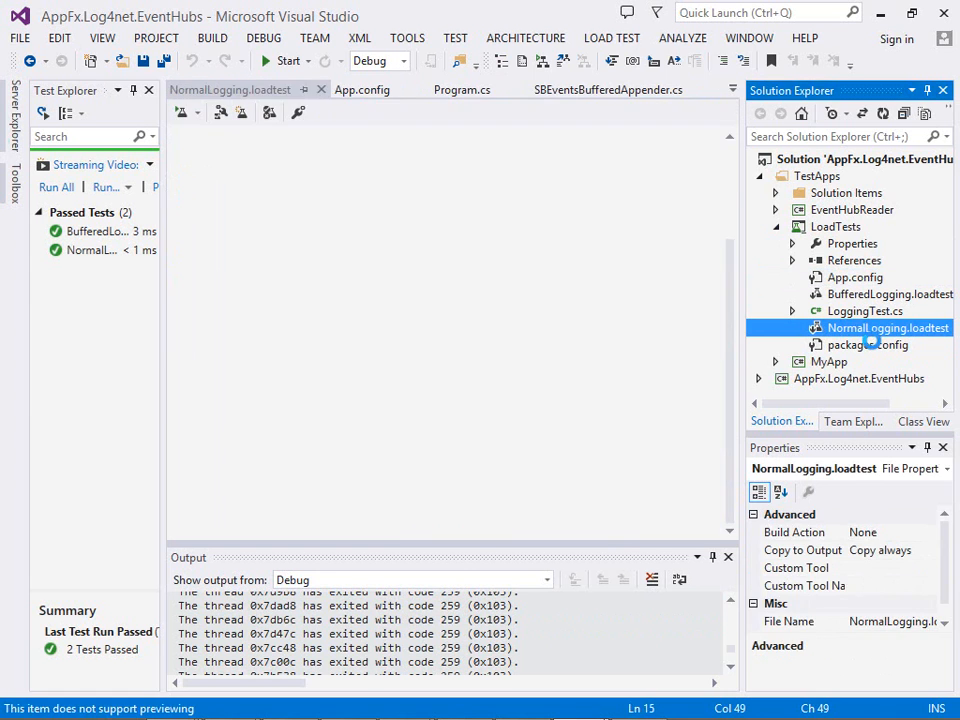
Open NormalLogging.loadtest and start it running via LOAD TEST > Run.
double_click(864, 328)
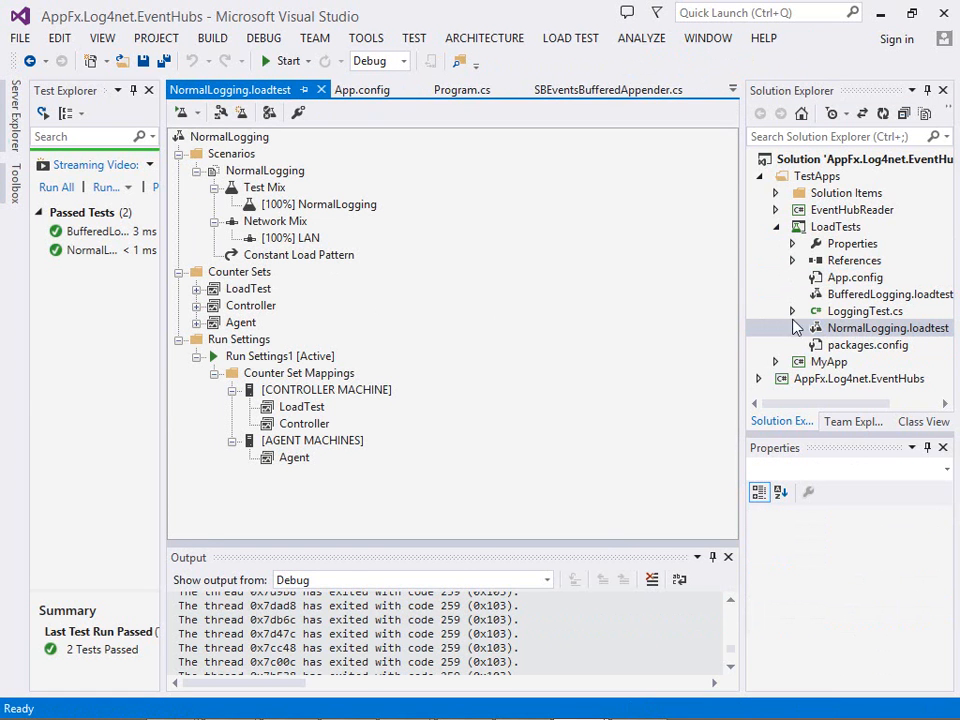
mouse_move(842, 264)
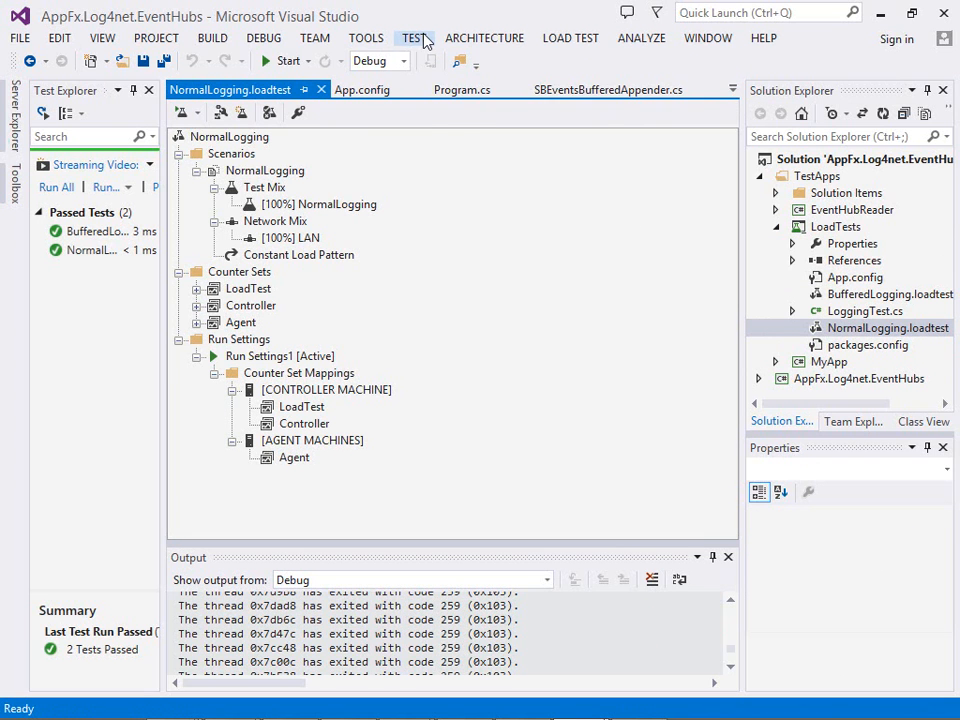
left_click(570, 38)
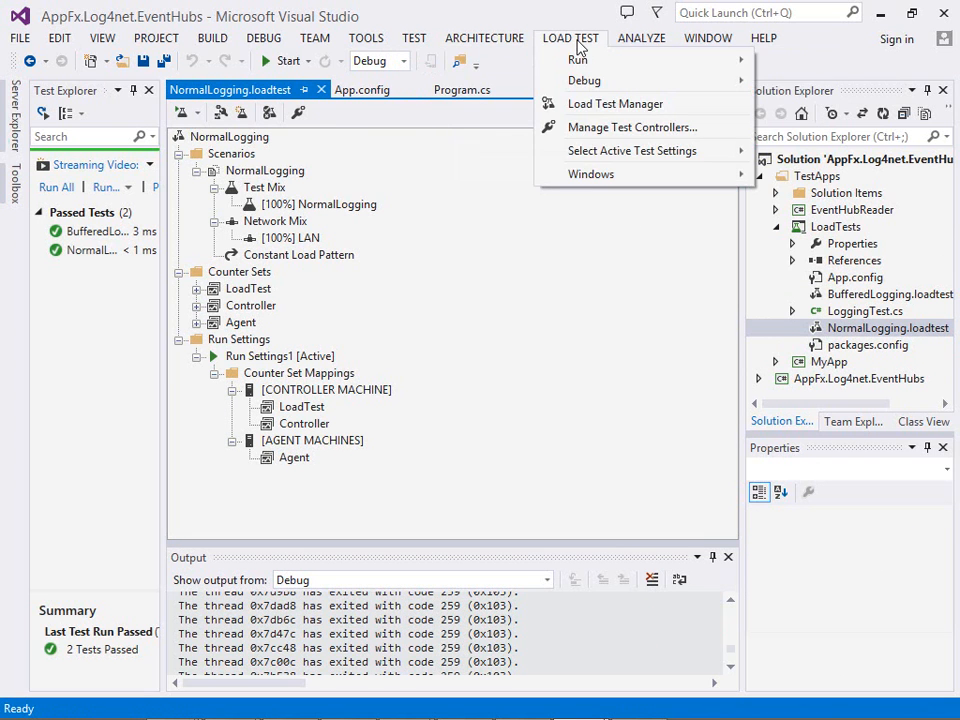
left_click(576, 58)
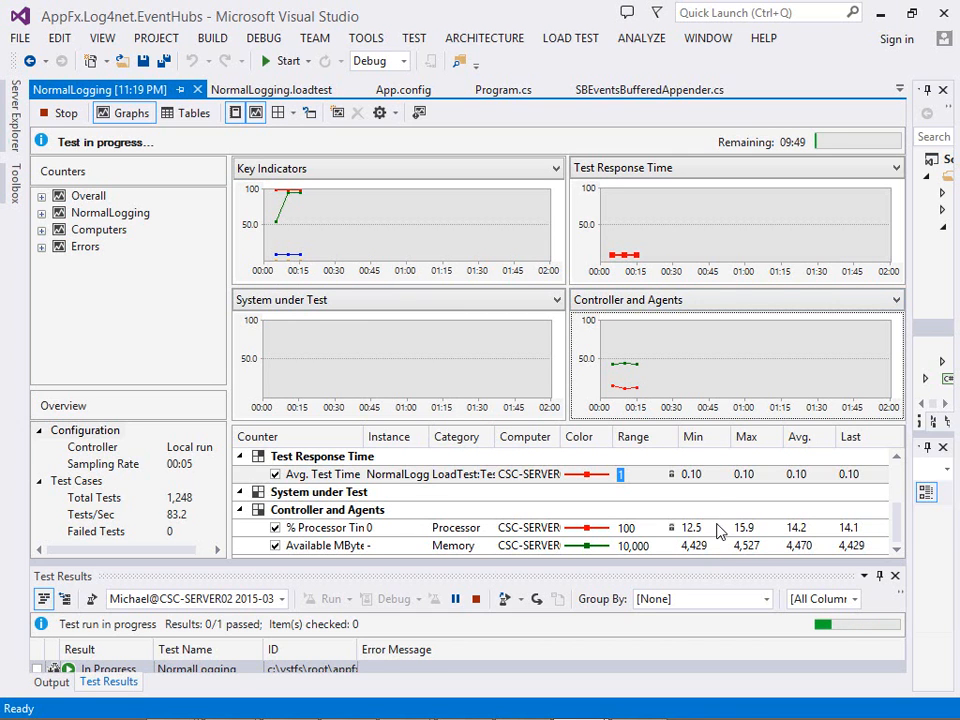
mouse_move(718, 486)
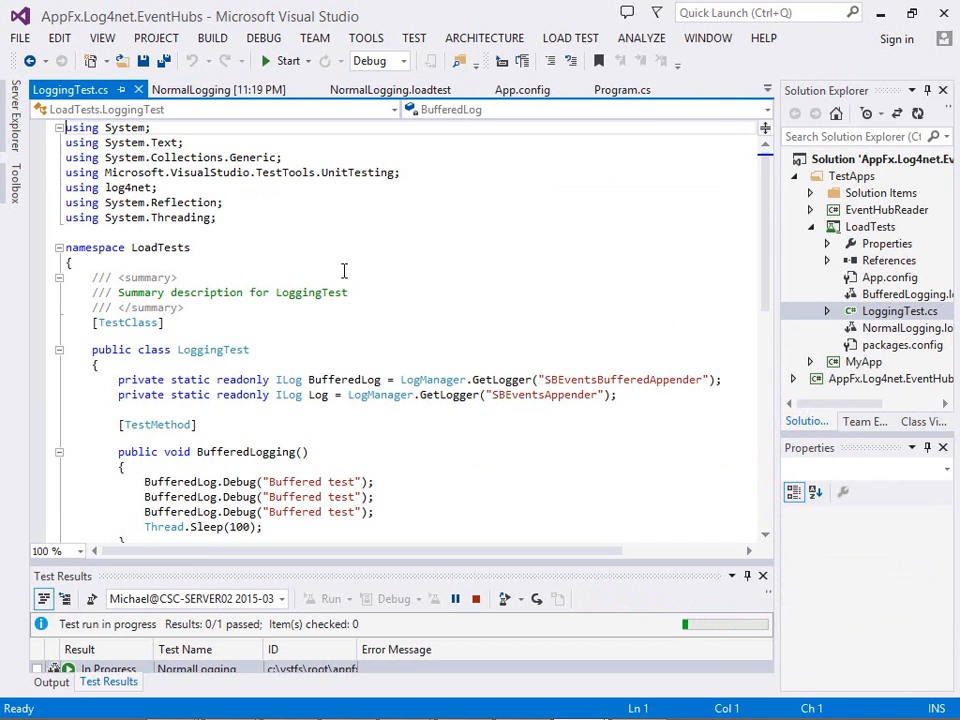
Review LoggingTest.cs test methods, then return to the running NormalLogging load test graphs.
scroll("down", 3)
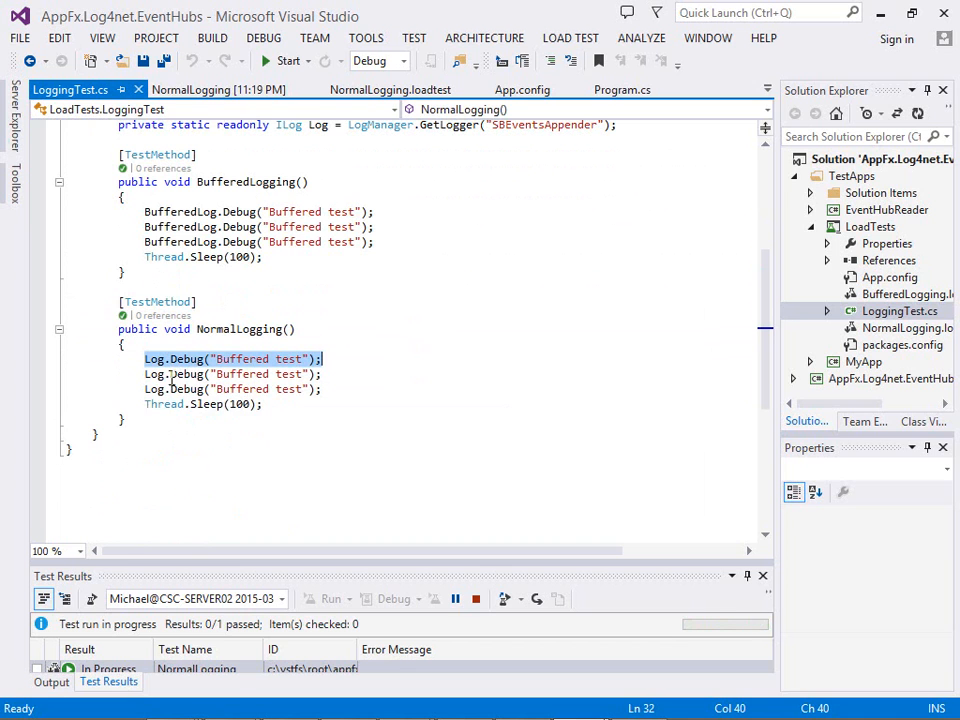
mouse_move(240, 404)
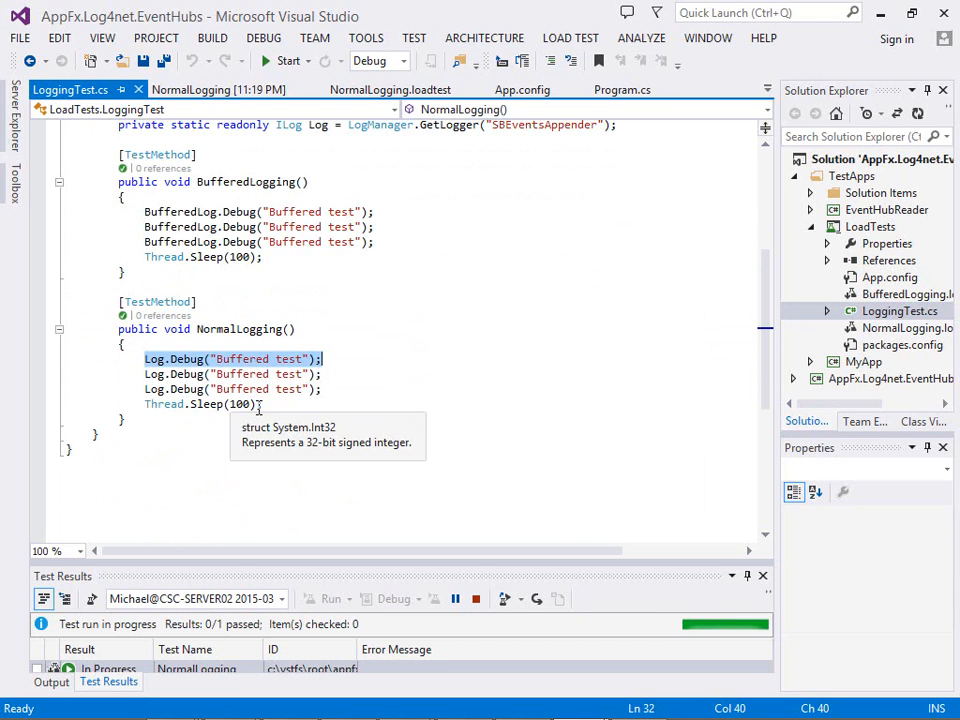
mouse_move(520, 174)
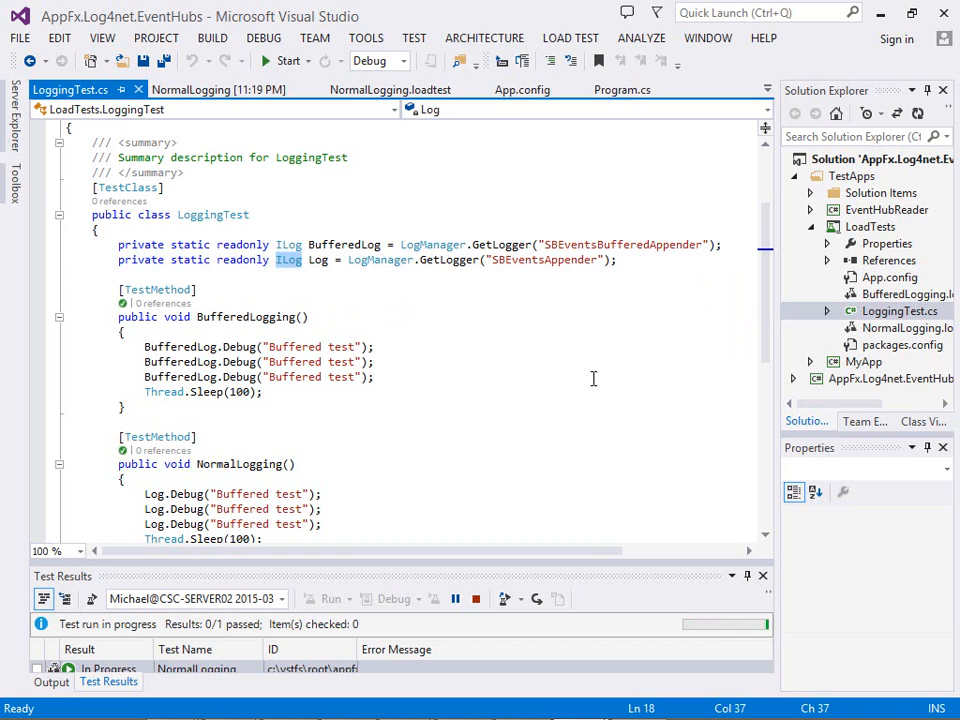
mouse_move(532, 270)
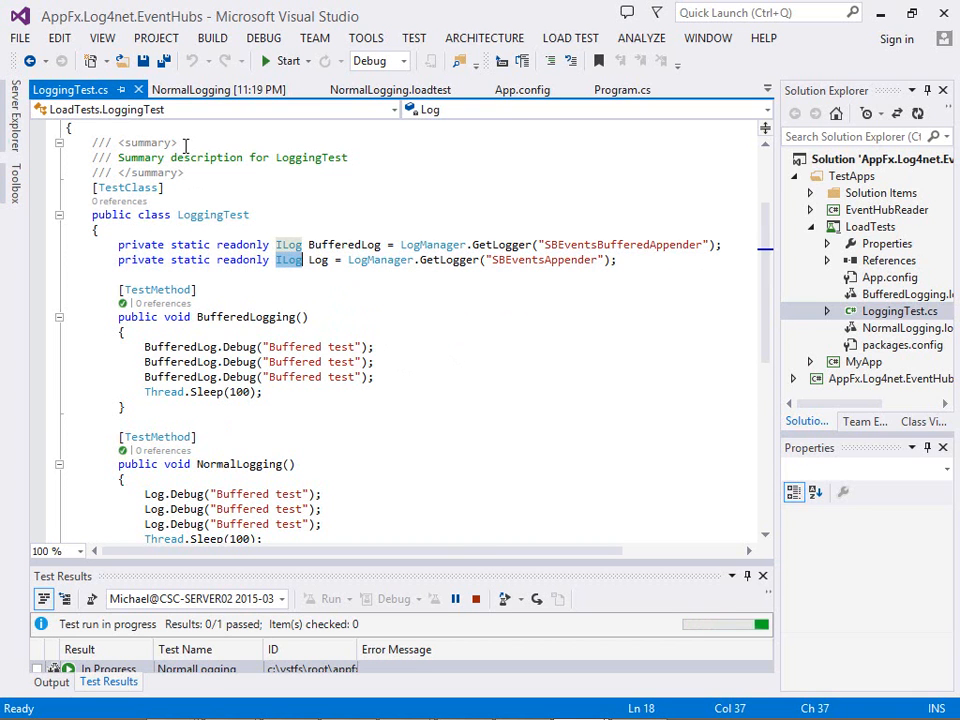
left_click(218, 88)
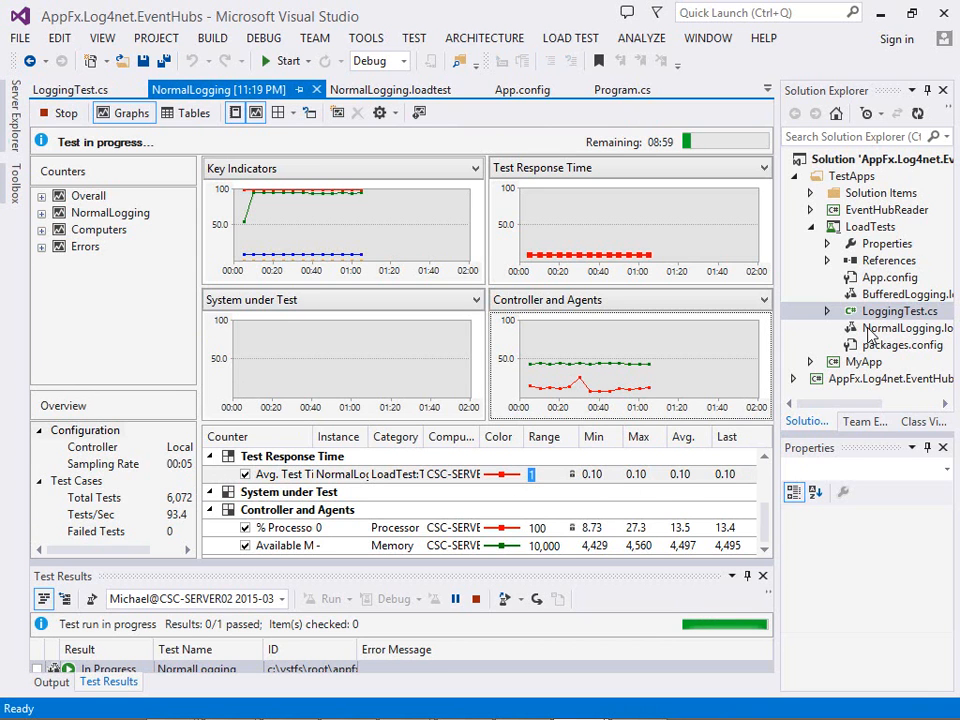
Show the NormalLogging.loadtest scenario's Constant Load Pattern of 10 users in the properties.
left_click(404, 88)
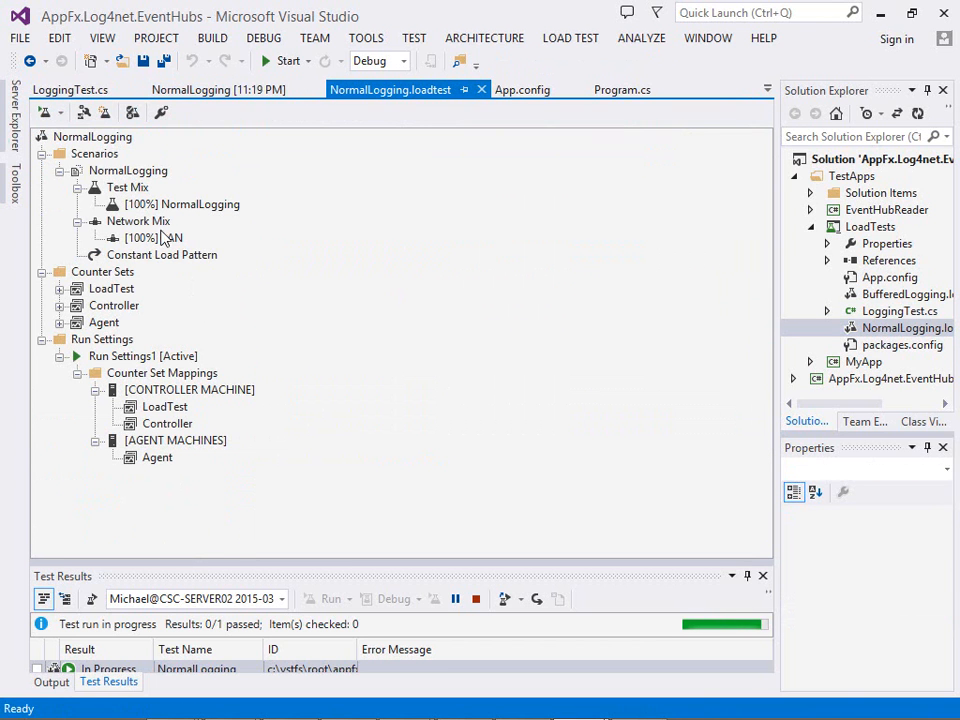
left_click(162, 254)
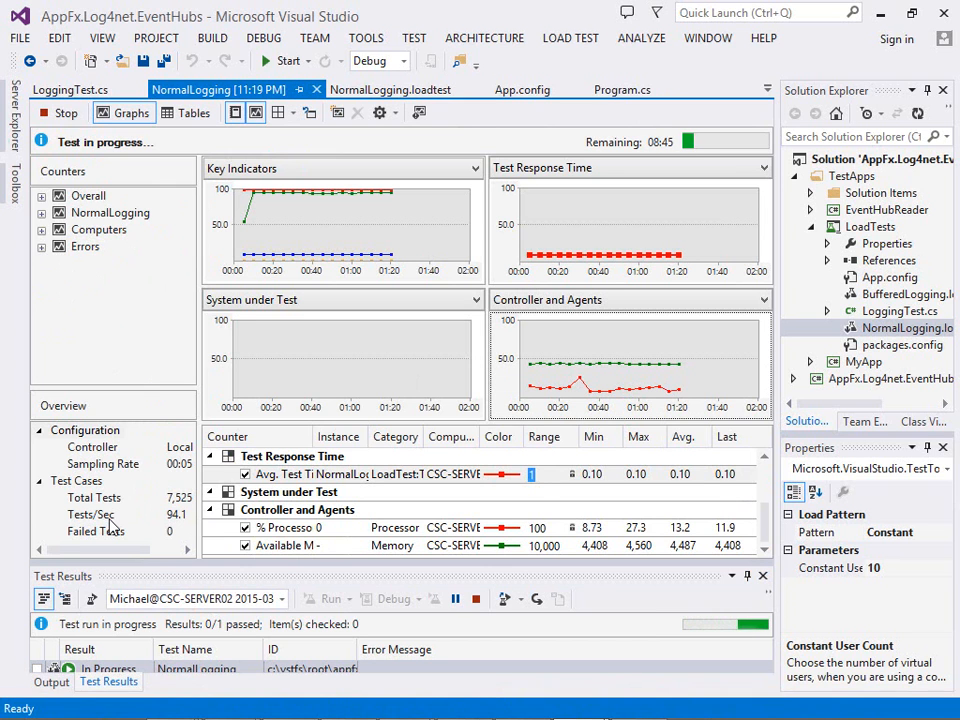
left_click(90, 512)
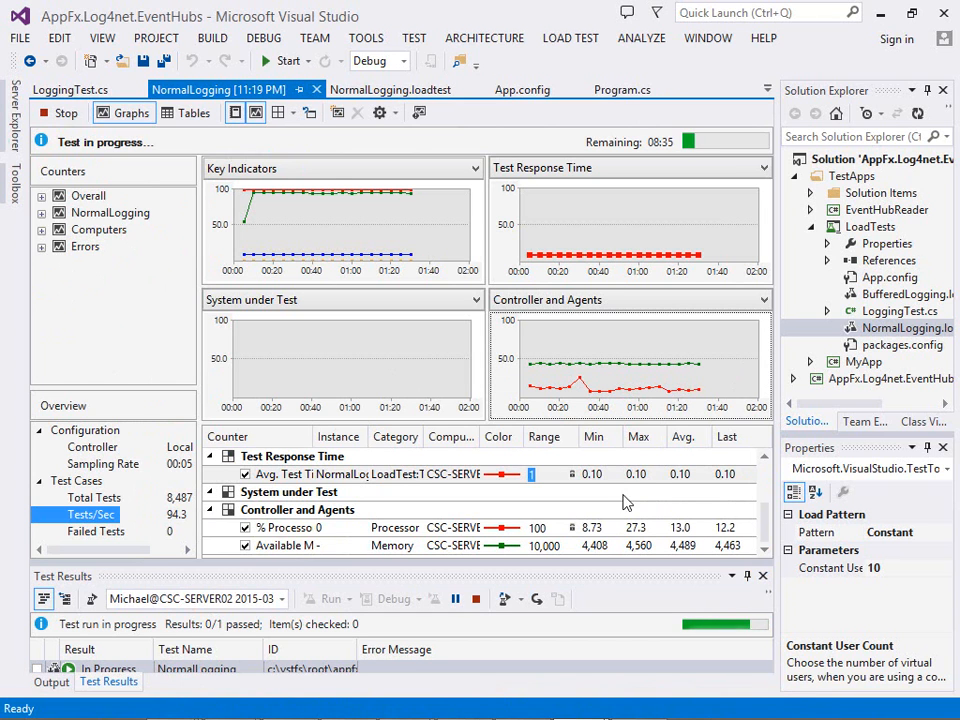
mouse_move(650, 486)
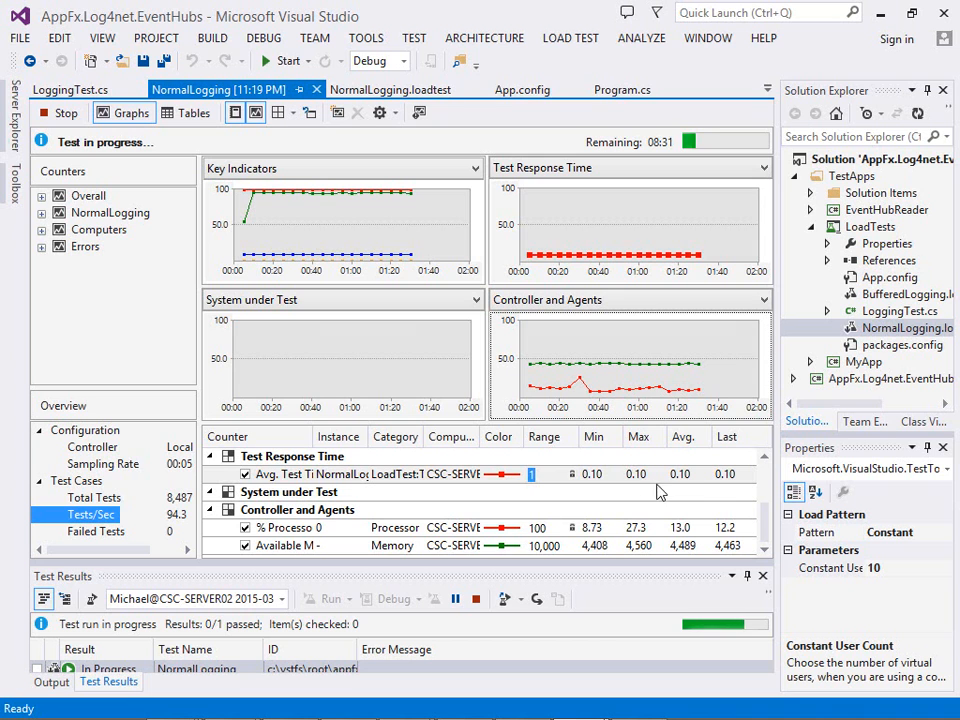
mouse_move(678, 490)
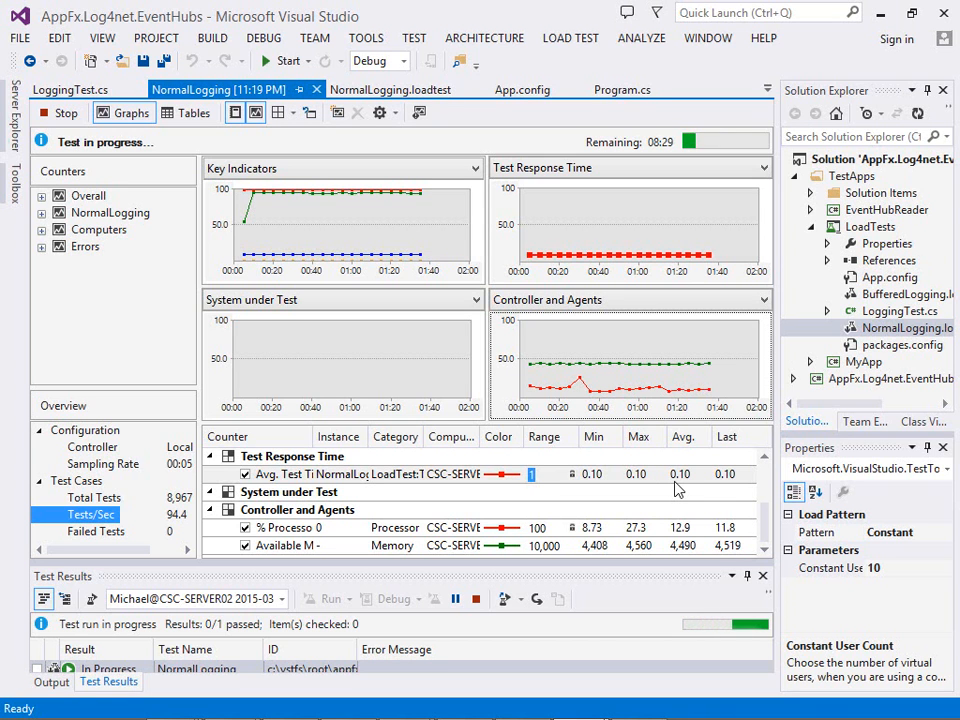
mouse_move(910, 328)
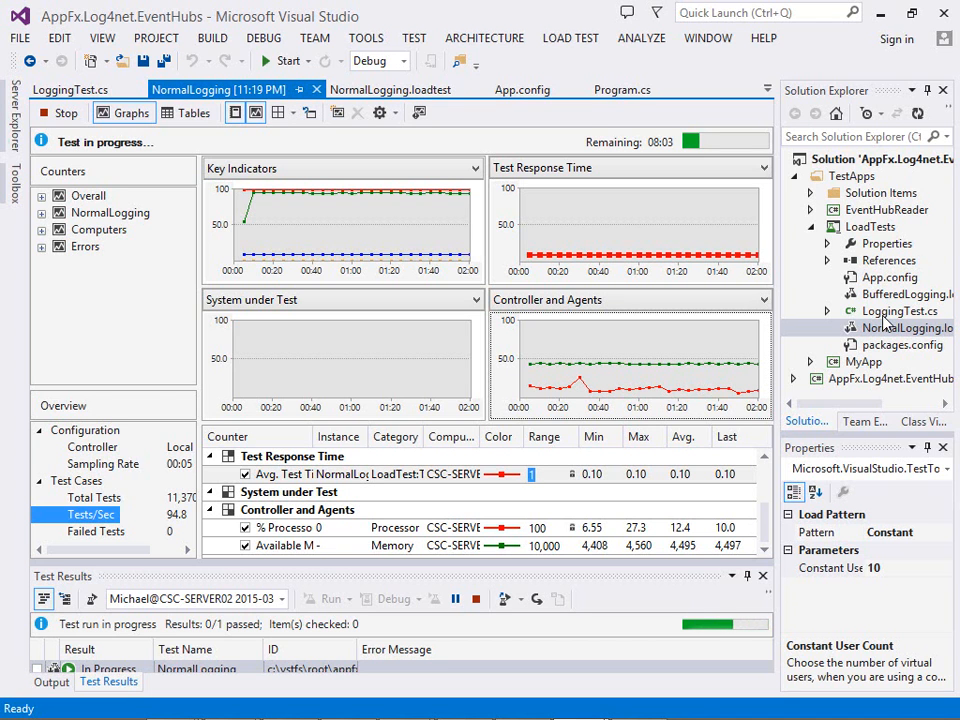
mouse_move(596, 132)
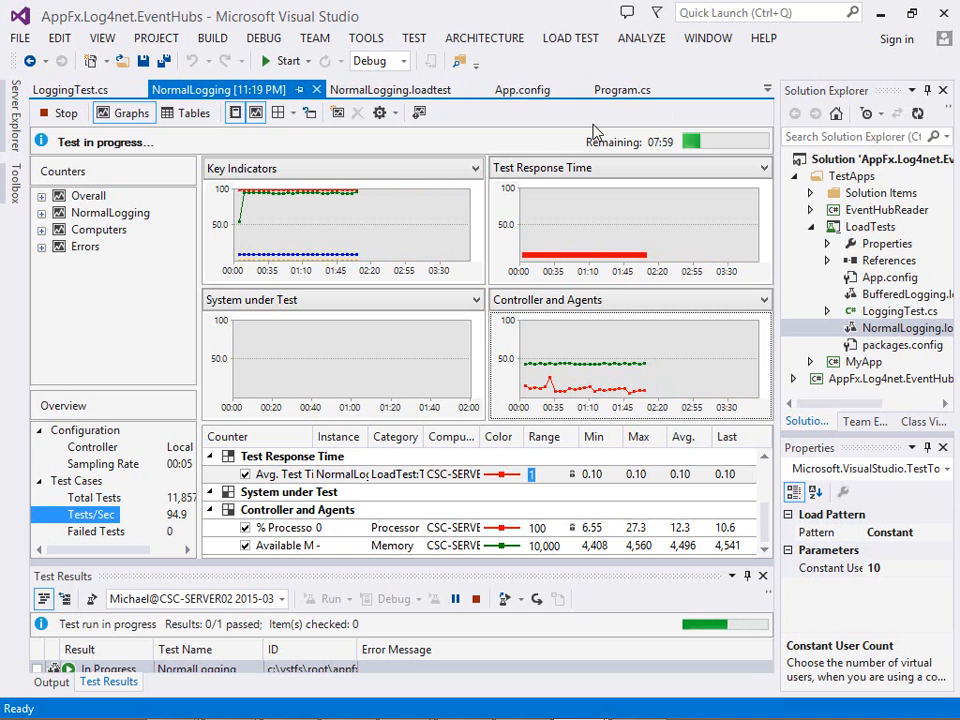
mouse_move(888, 328)
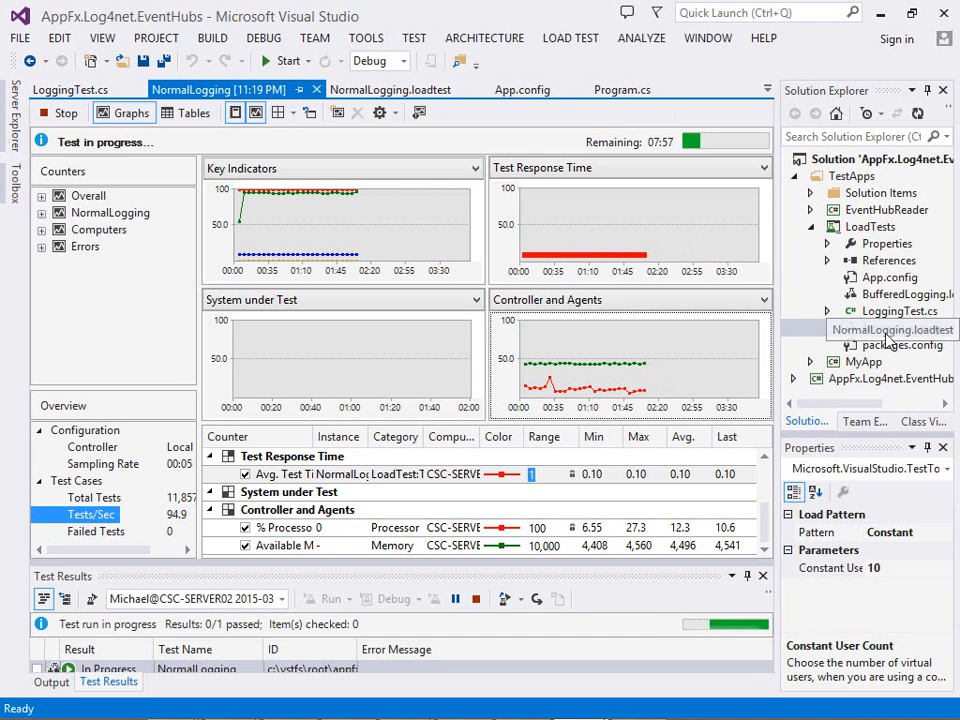